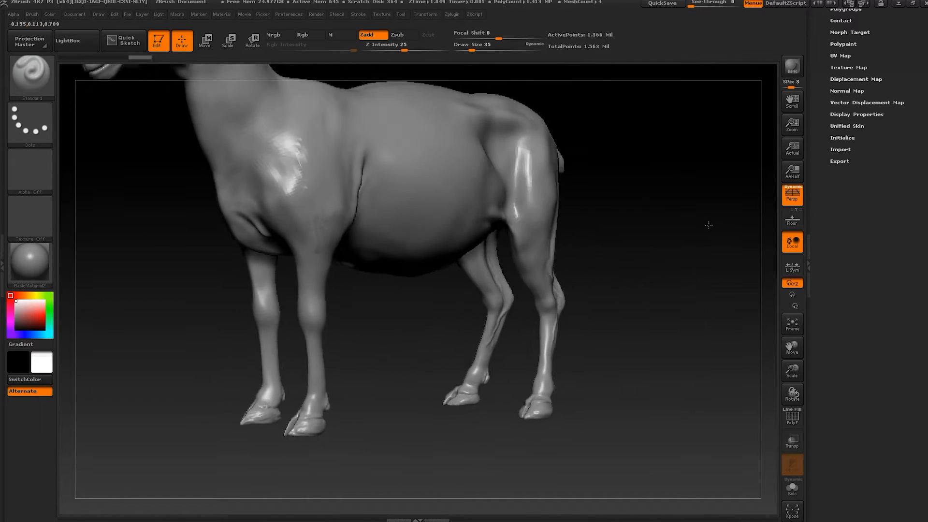
# Step: Drop the sheep to SDiv 1 in Geometry and turn on PolyFrame wireframe display
pyautogui.click(792, 416)
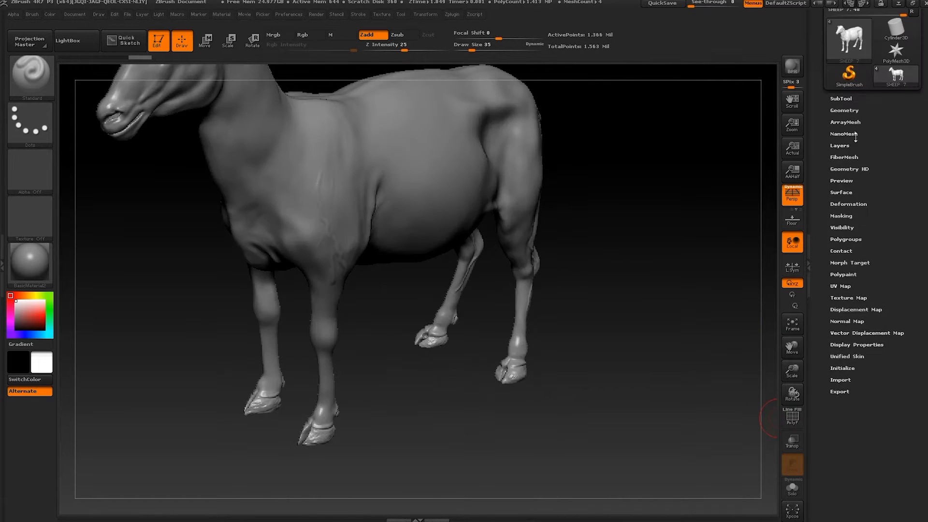
pyautogui.click(845, 110)
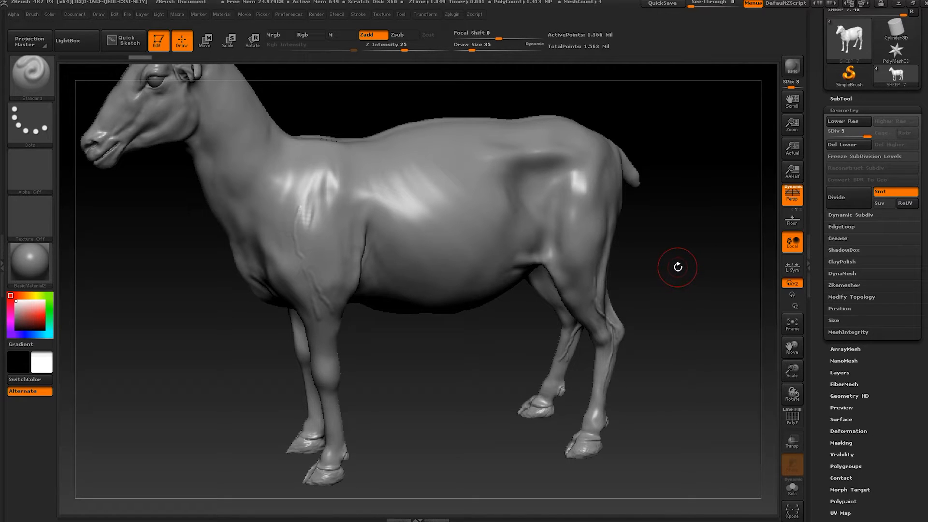
pyautogui.moveTo(689, 287)
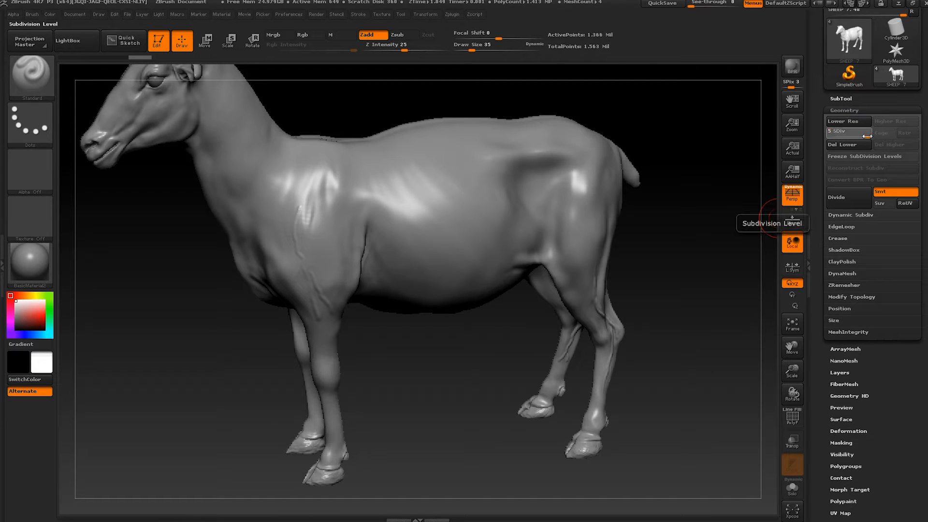
pyautogui.click(847, 131)
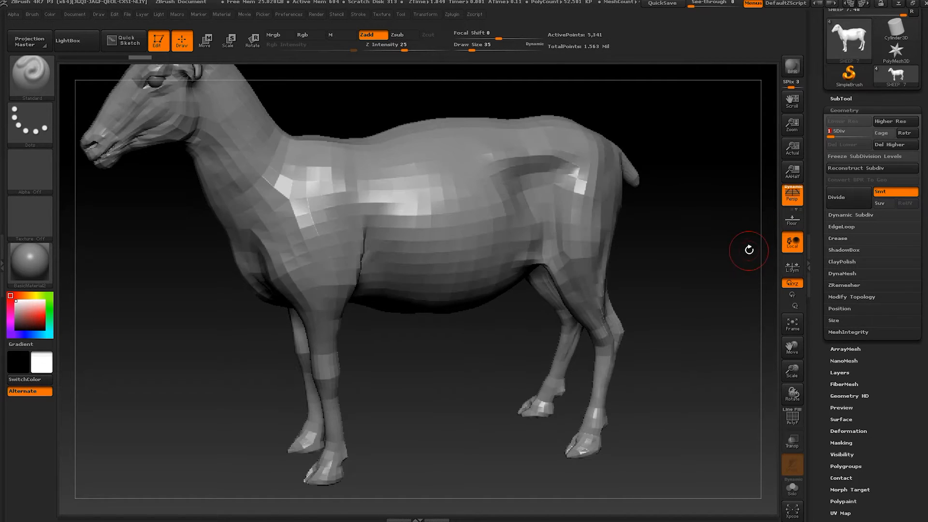
pyautogui.click(791, 419)
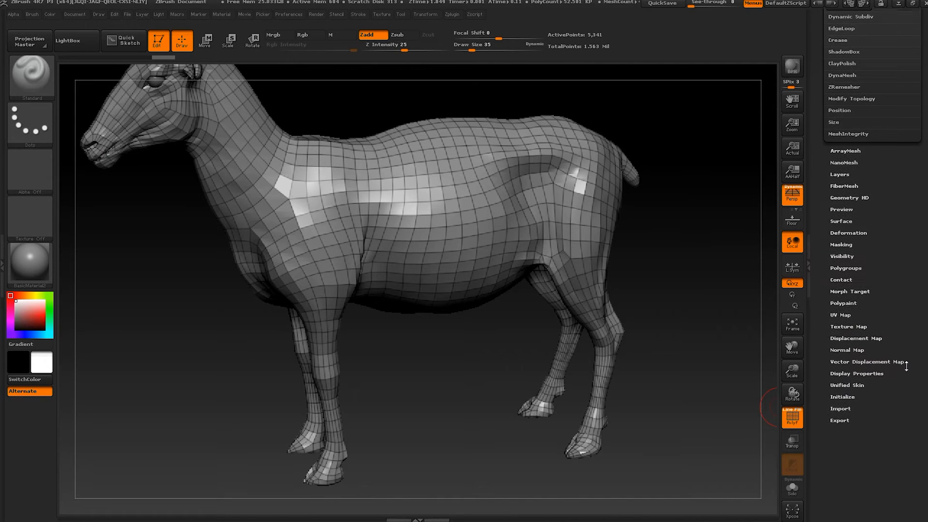
# Step: Create a displacement map from the sculpt and switch Disp On for preview
pyautogui.click(856, 339)
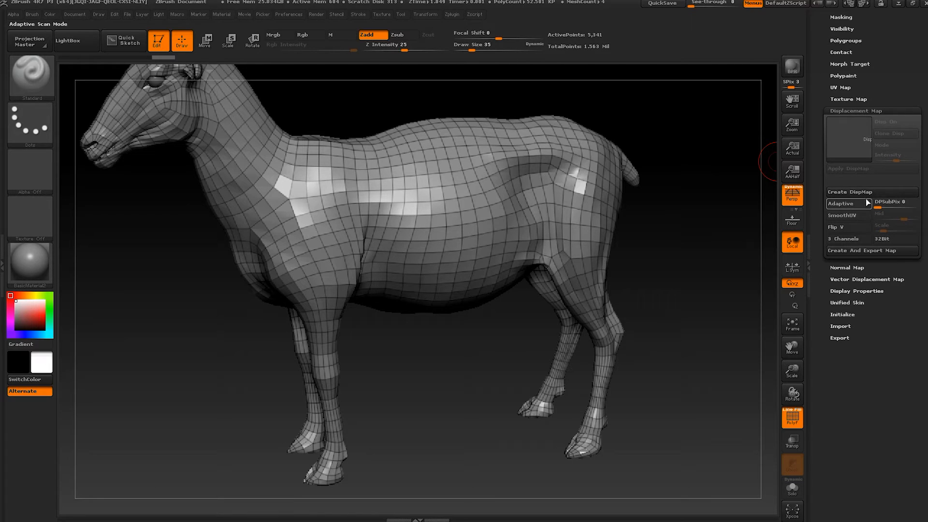
pyautogui.moveTo(856, 193)
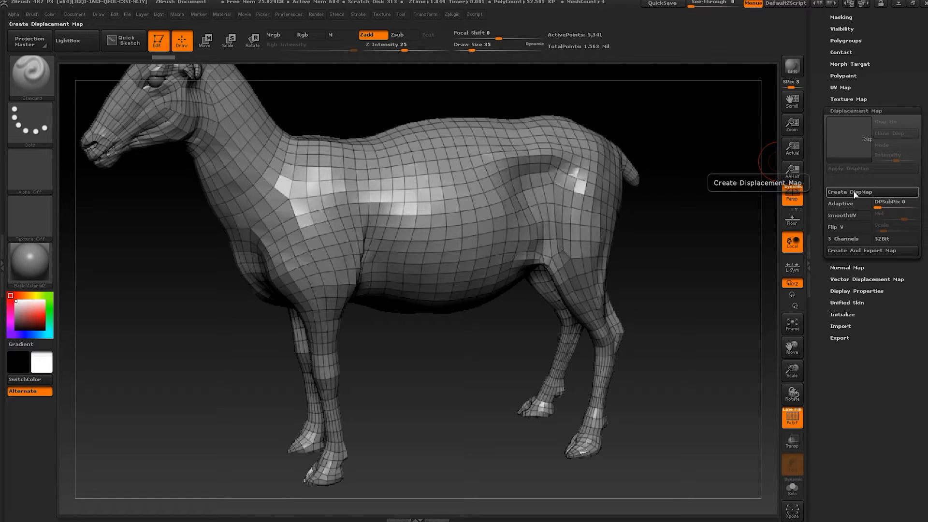
pyautogui.click(851, 192)
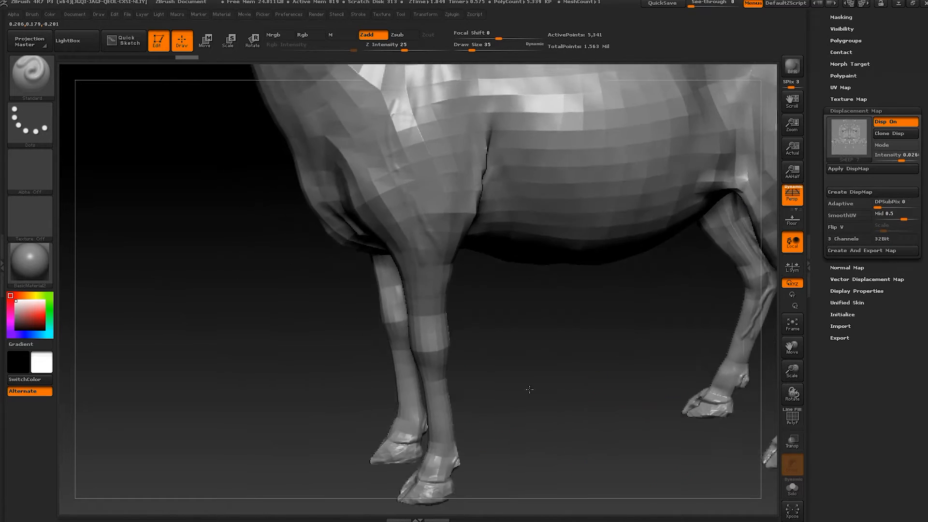
pyautogui.click(888, 122)
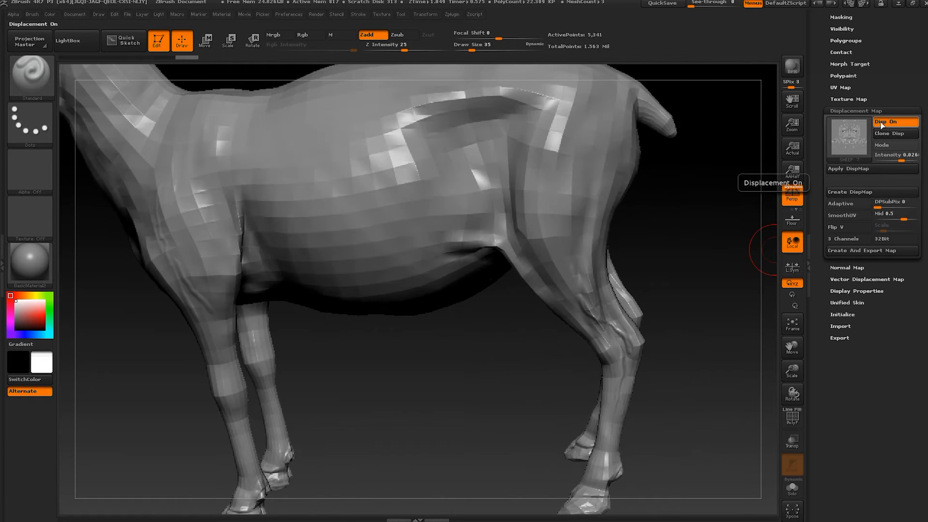
pyautogui.moveTo(886, 146)
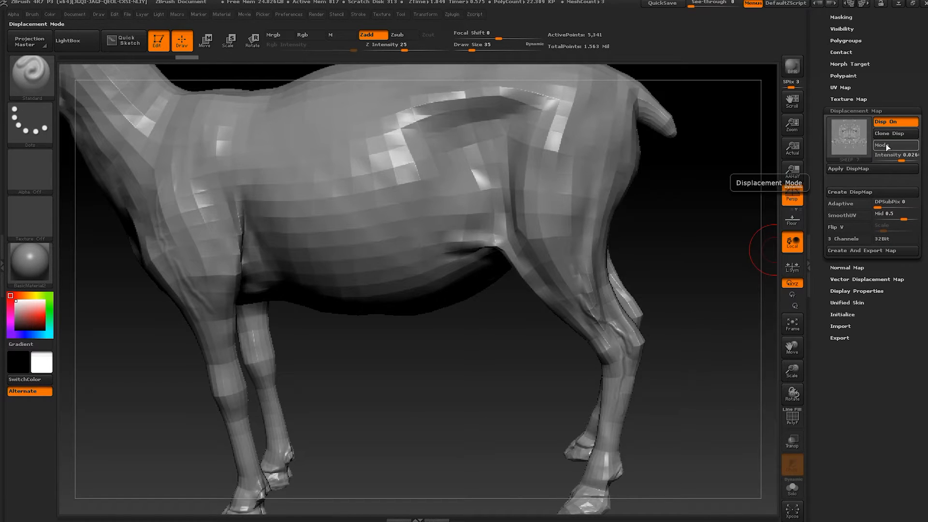
# Step: Export the new displacement map from the alpha library as a TIFF file
pyautogui.click(849, 191)
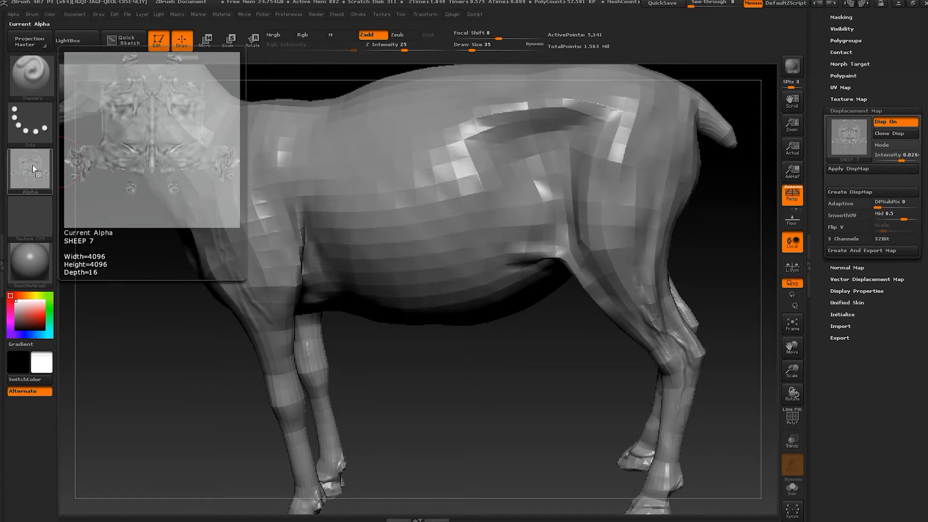
pyautogui.click(30, 170)
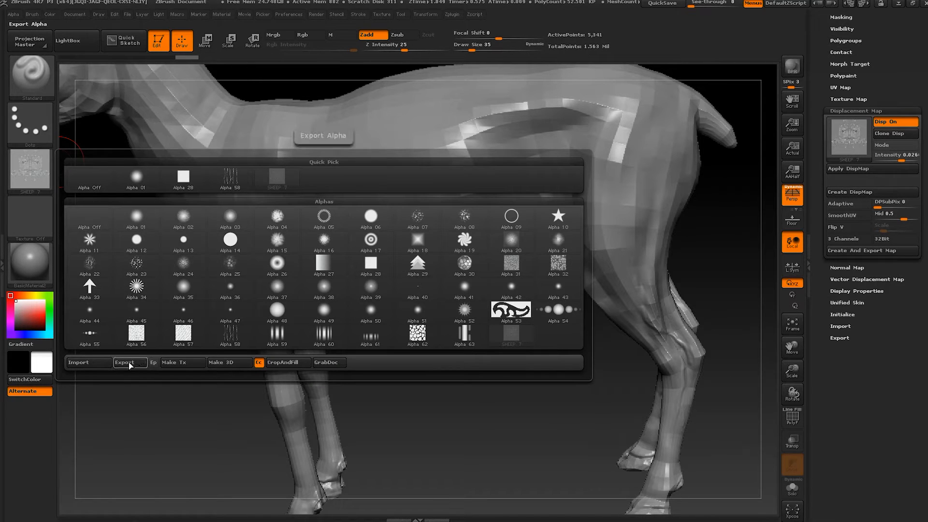
pyautogui.click(129, 363)
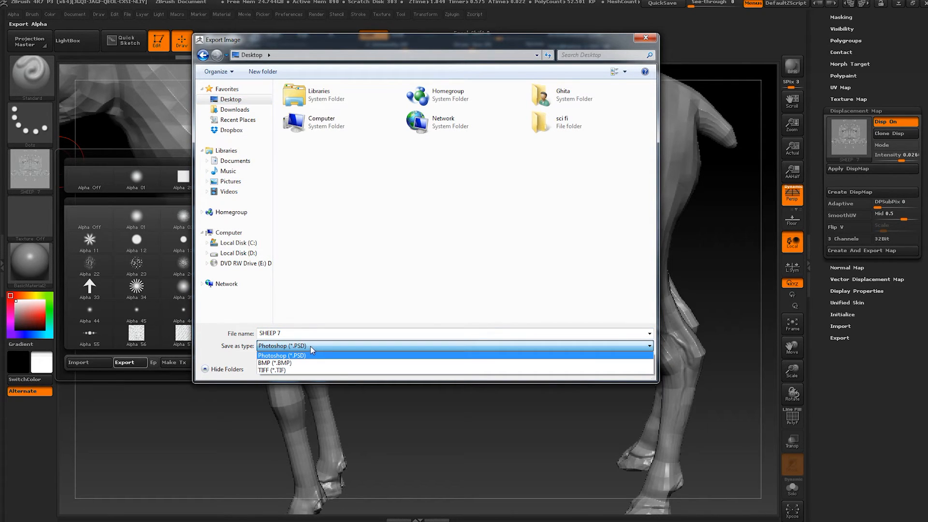
pyautogui.moveTo(299, 370)
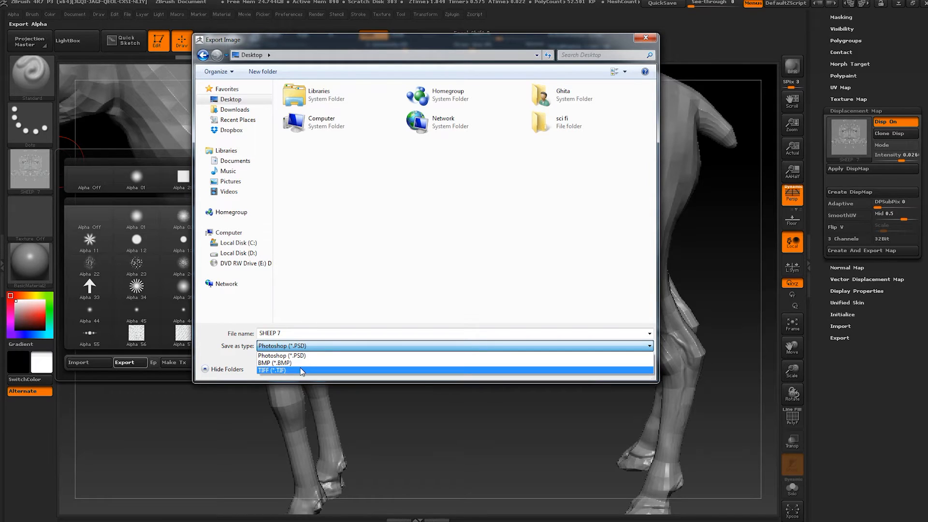
pyautogui.click(271, 370)
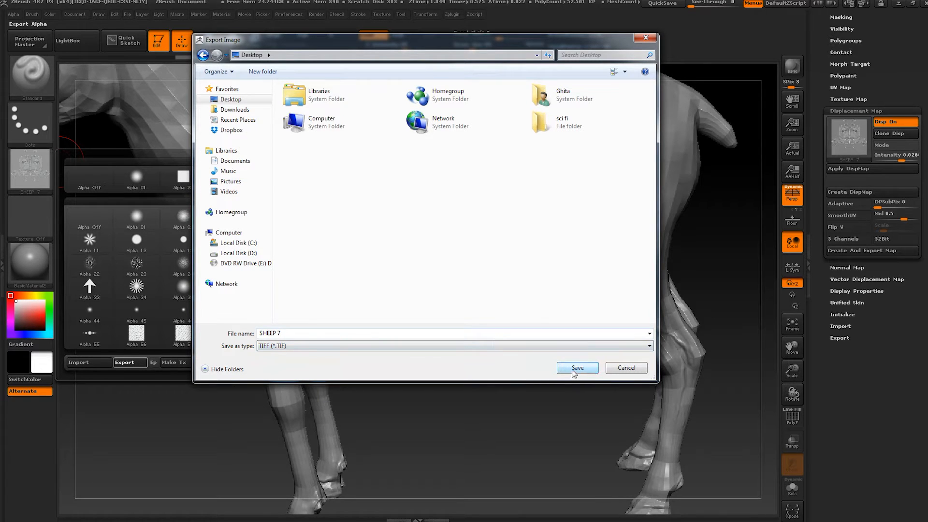
# Step: Confirm saving SHEEP 7 to the desktop and create a normal map from the sculpt
pyautogui.click(576, 368)
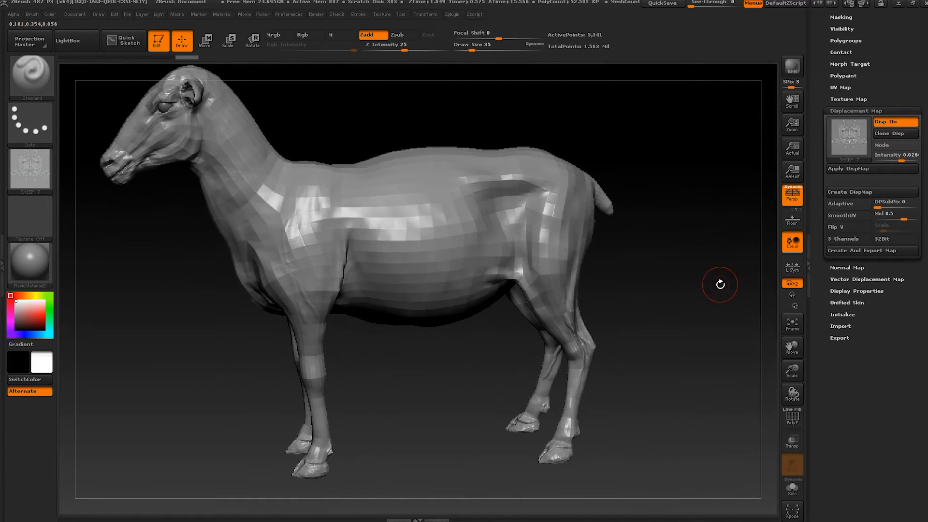
pyautogui.moveTo(840, 268)
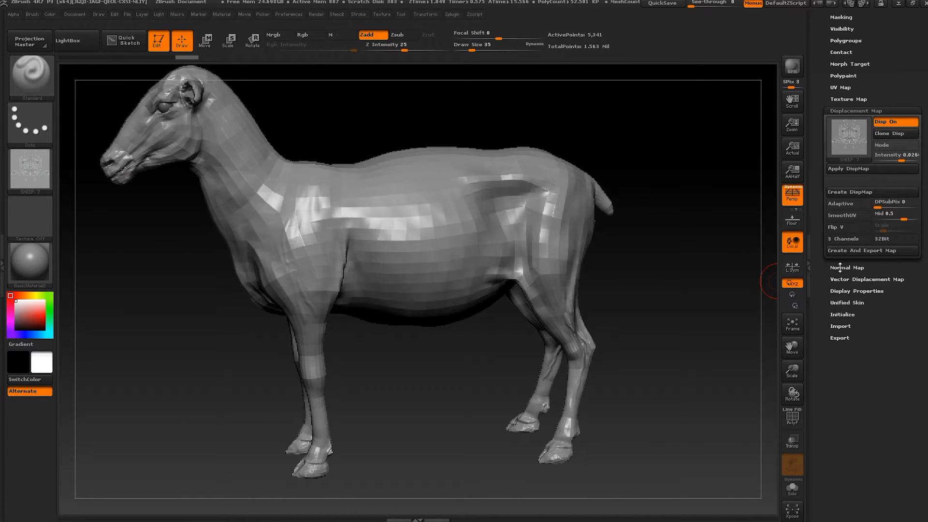
pyautogui.click(853, 267)
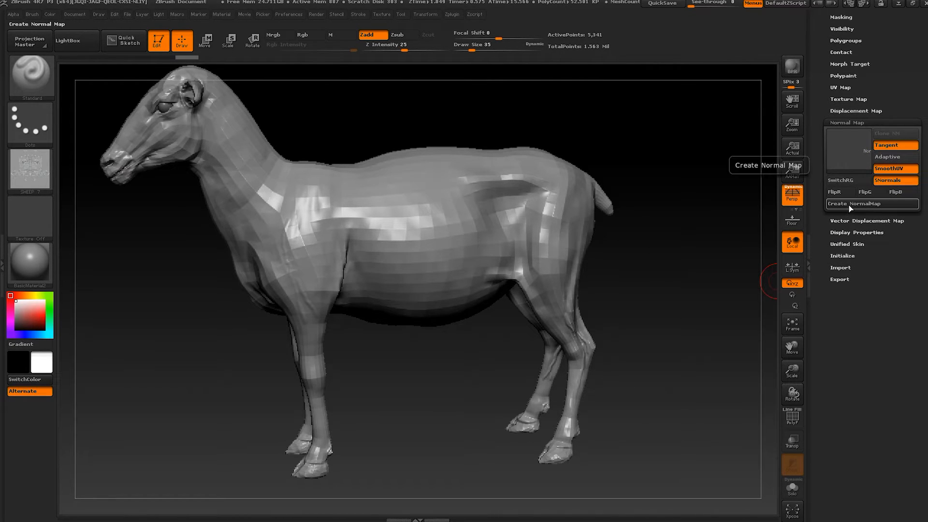
pyautogui.click(858, 204)
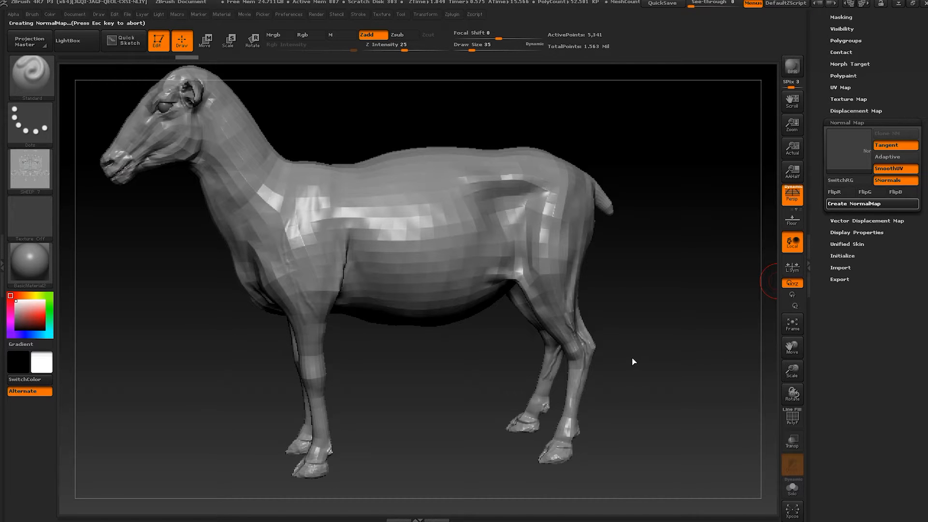
pyautogui.click(871, 204)
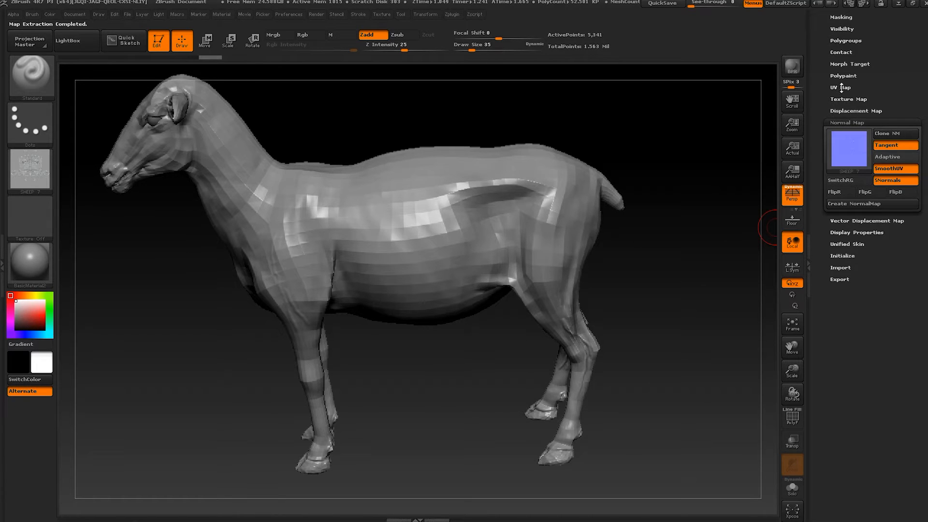
# Step: Set UV Map Size to 8192 with a border of 7
pyautogui.click(839, 87)
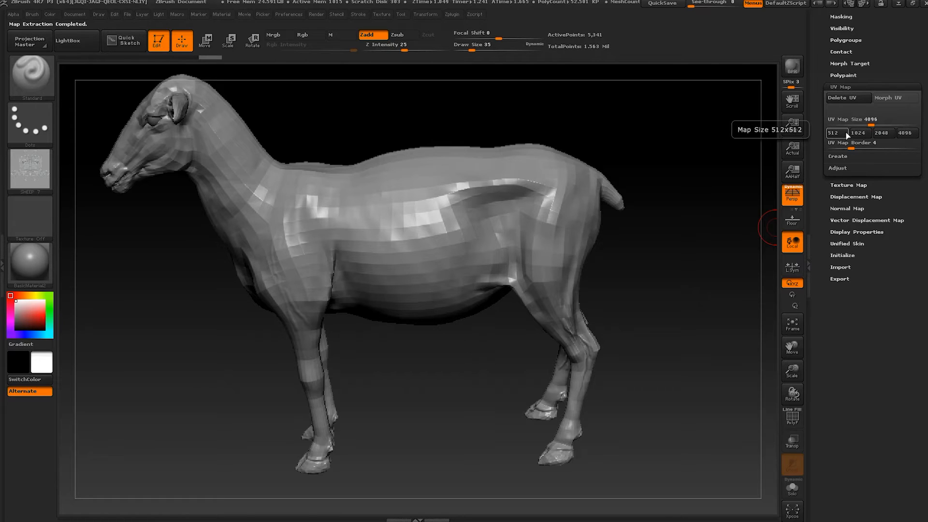
pyautogui.click(905, 133)
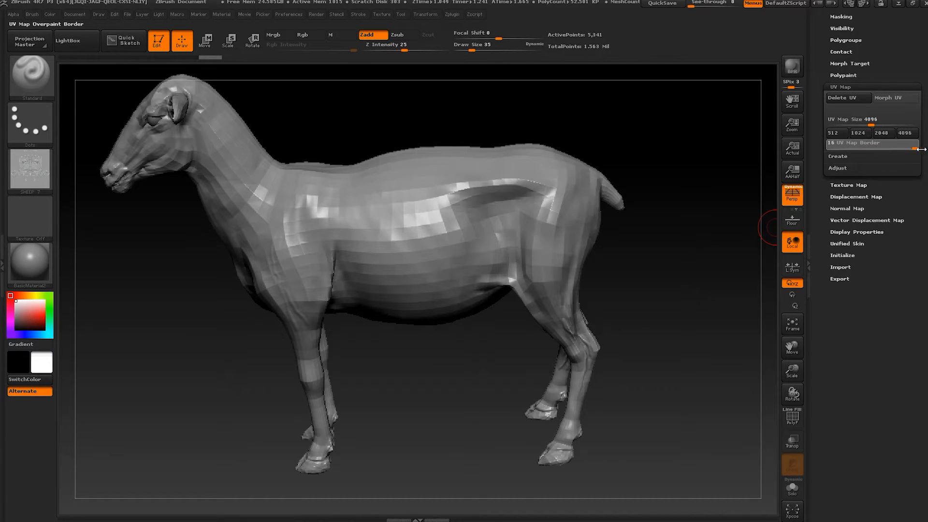
pyautogui.moveTo(872, 143)
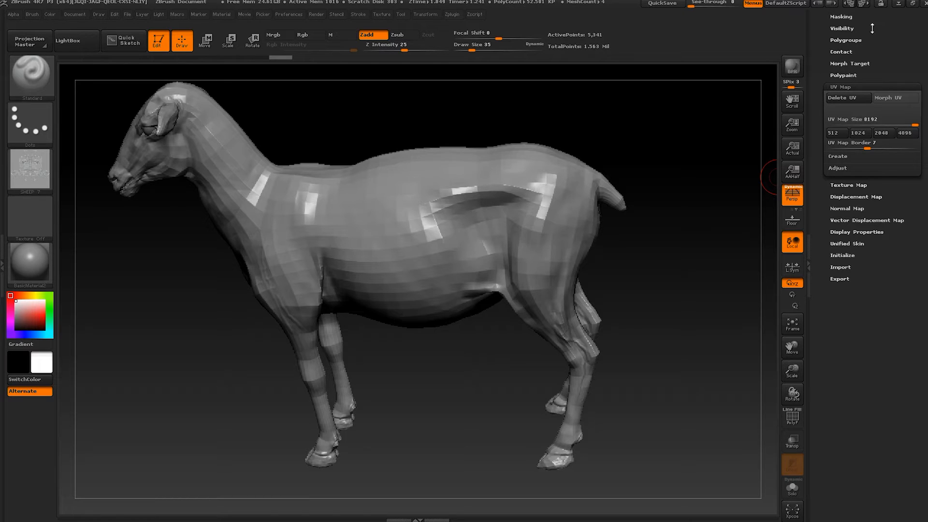
pyautogui.moveTo(896, 4)
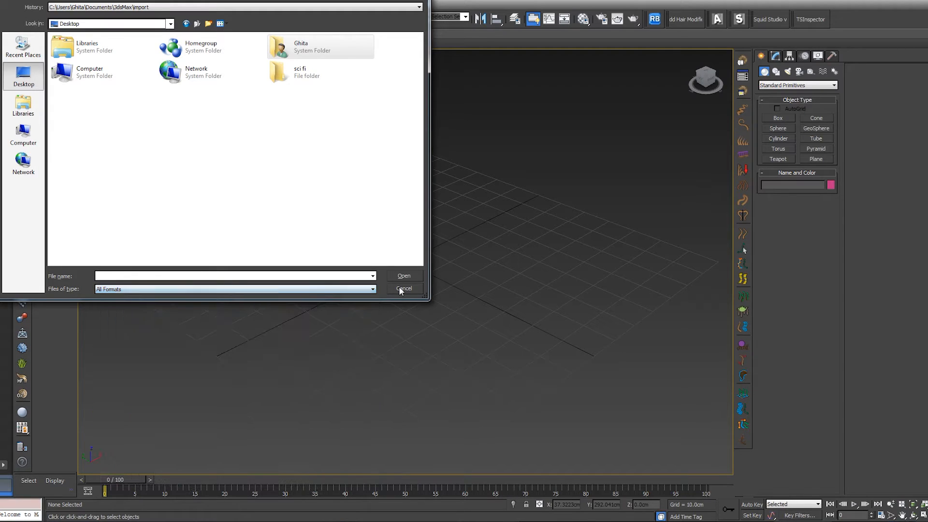
# Step: Cancel the 3ds Max import dialog and export the sheep mesh from ZBrush
pyautogui.click(403, 289)
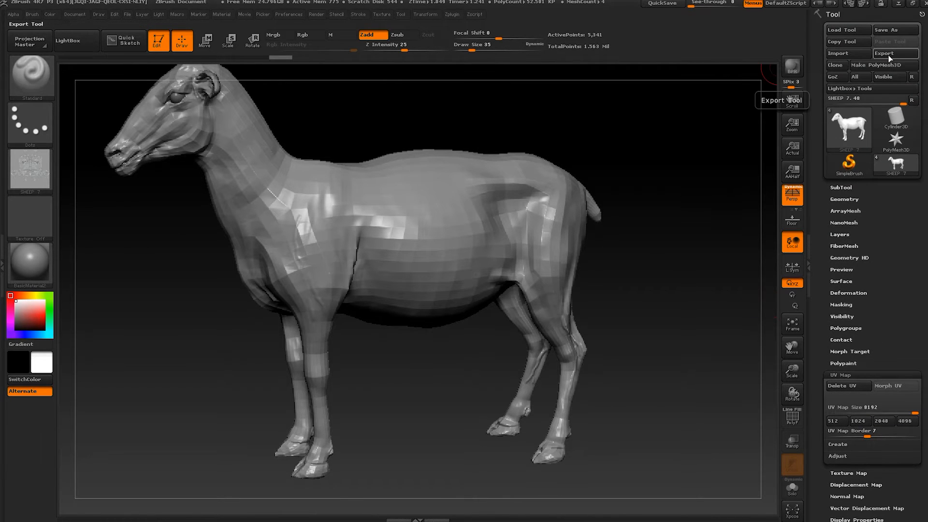
pyautogui.click(894, 53)
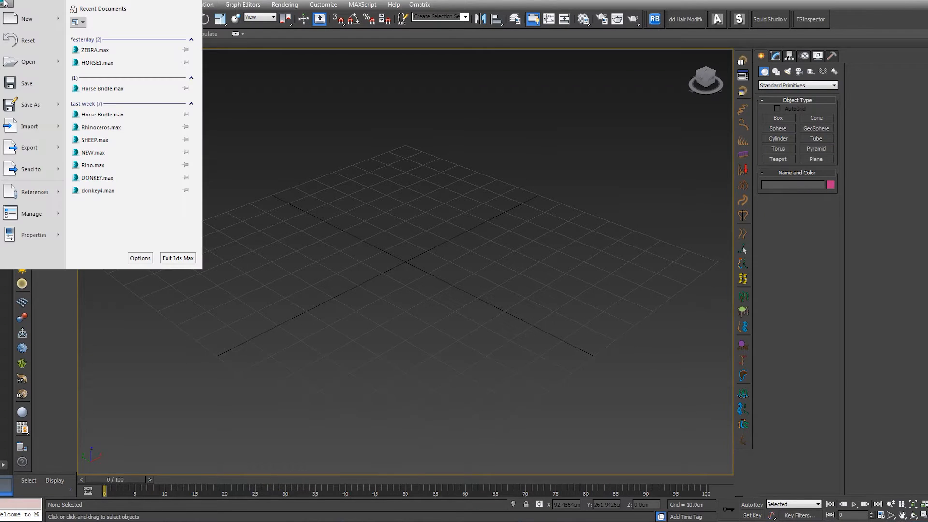
# Step: Choose SHEEP 7.obj from the desktop for import, set to come in as Editable Poly
pyautogui.click(28, 125)
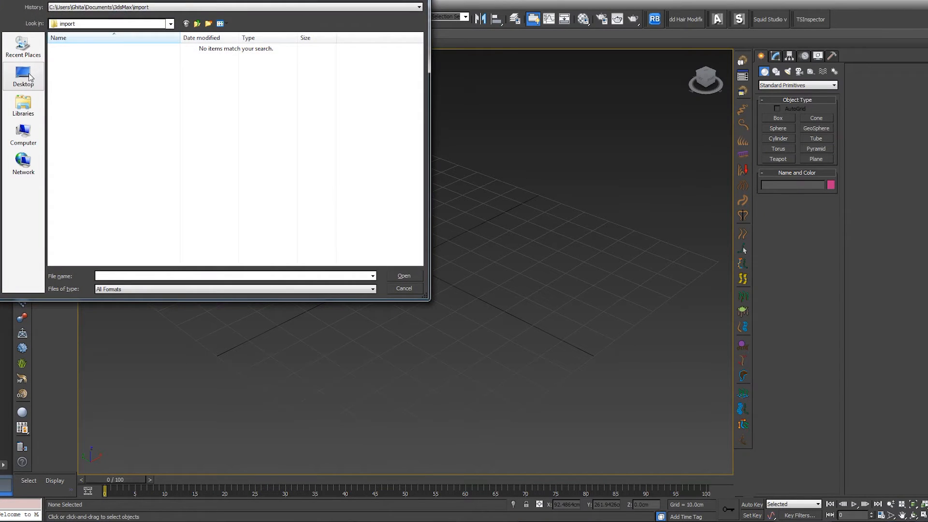
pyautogui.click(23, 77)
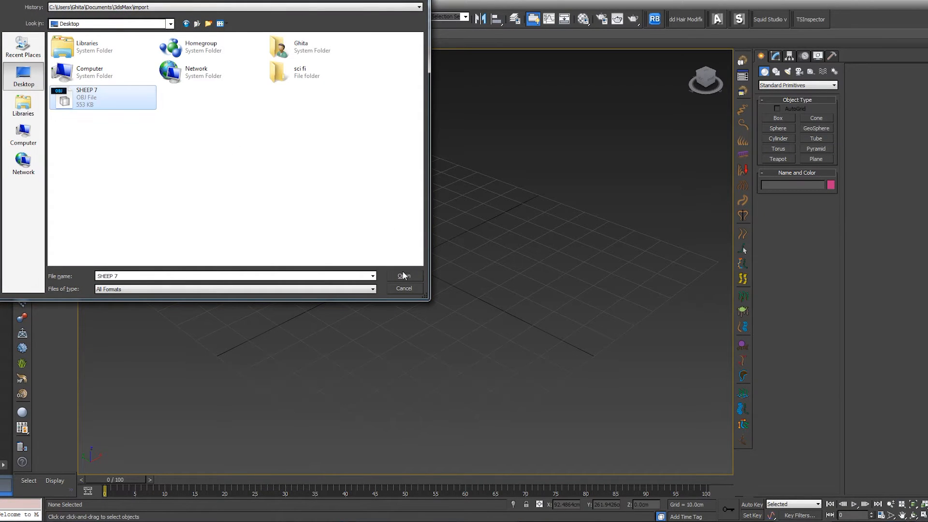
pyautogui.click(403, 275)
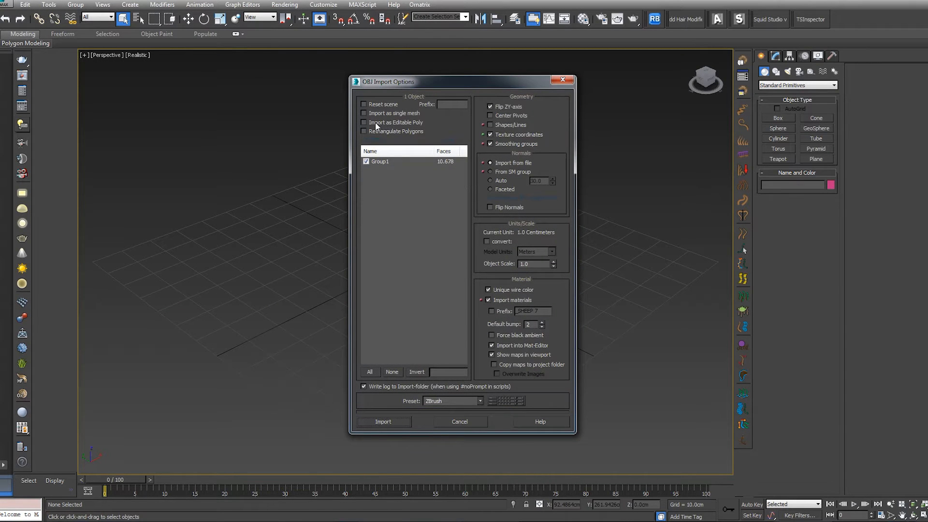
pyautogui.click(363, 122)
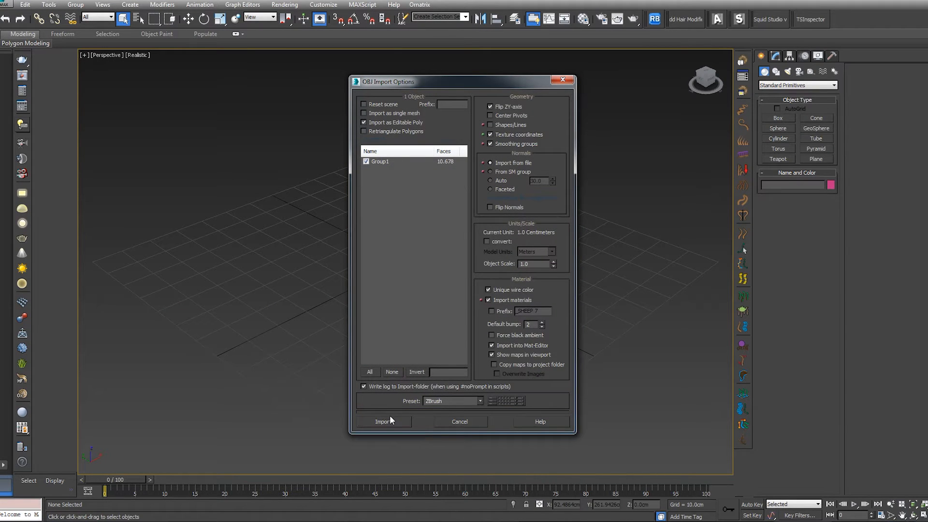
pyautogui.moveTo(429, 413)
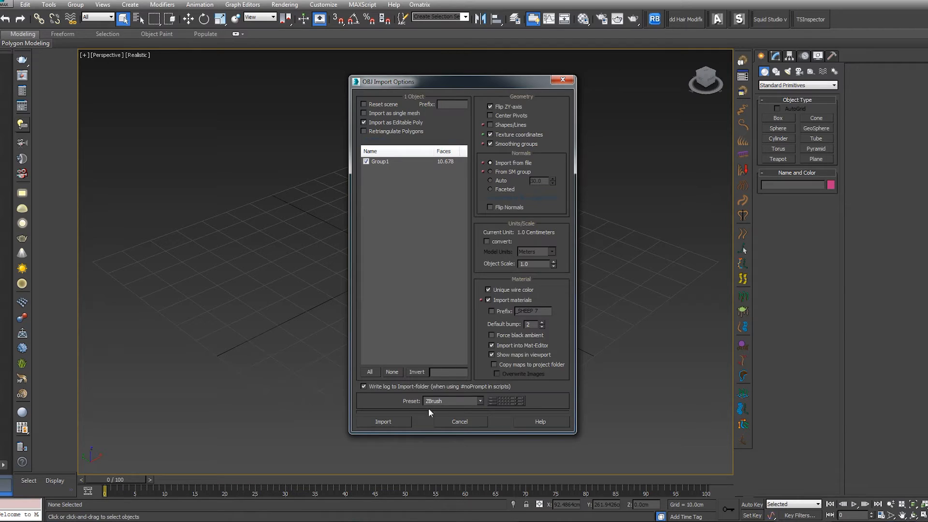
pyautogui.moveTo(467, 418)
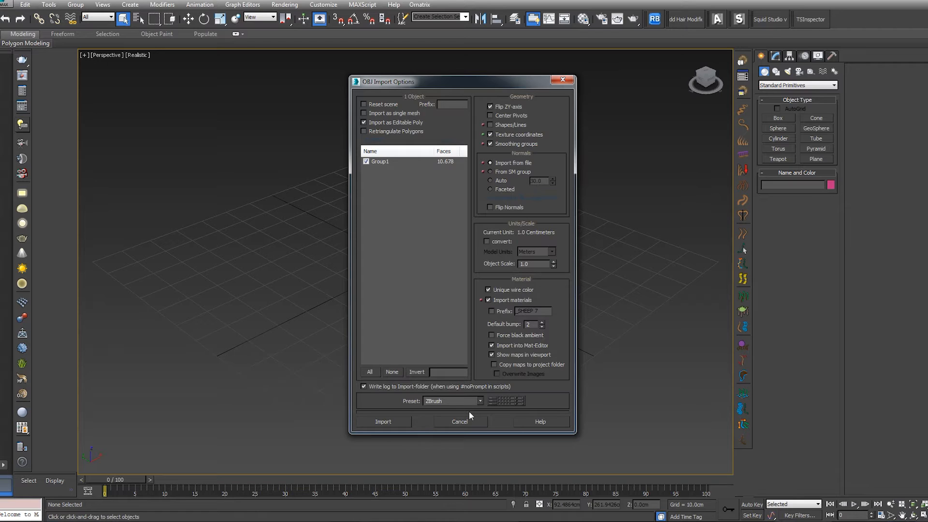
pyautogui.moveTo(404, 424)
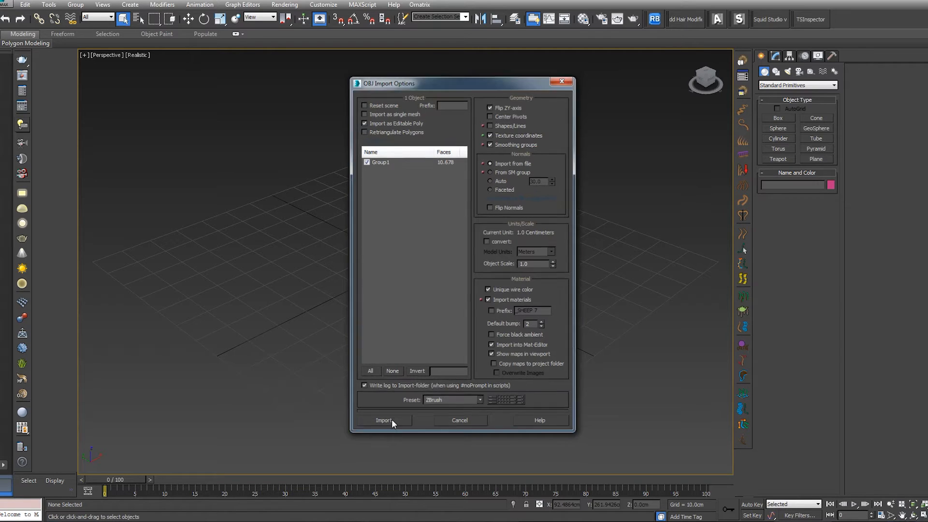
# Step: Import the sheep and set the viewport to Realistic shaded display
pyautogui.click(384, 420)
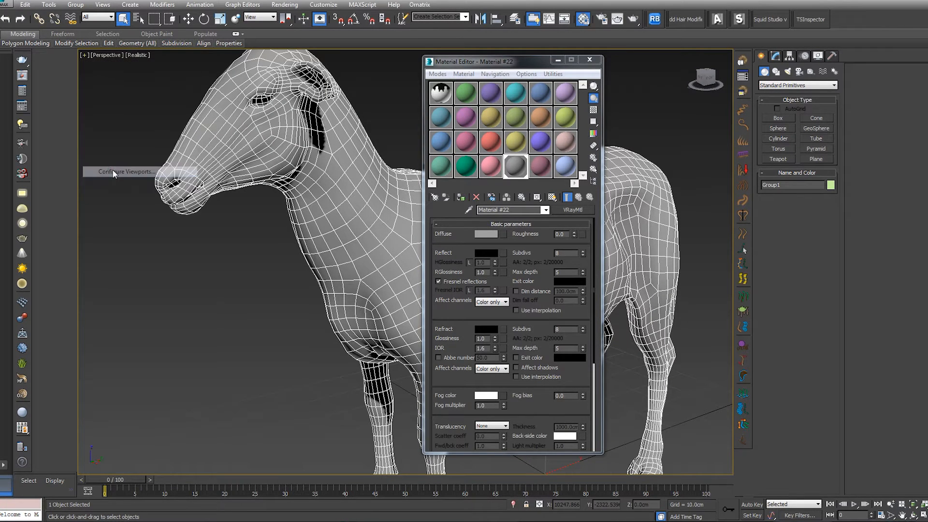
pyautogui.click(125, 172)
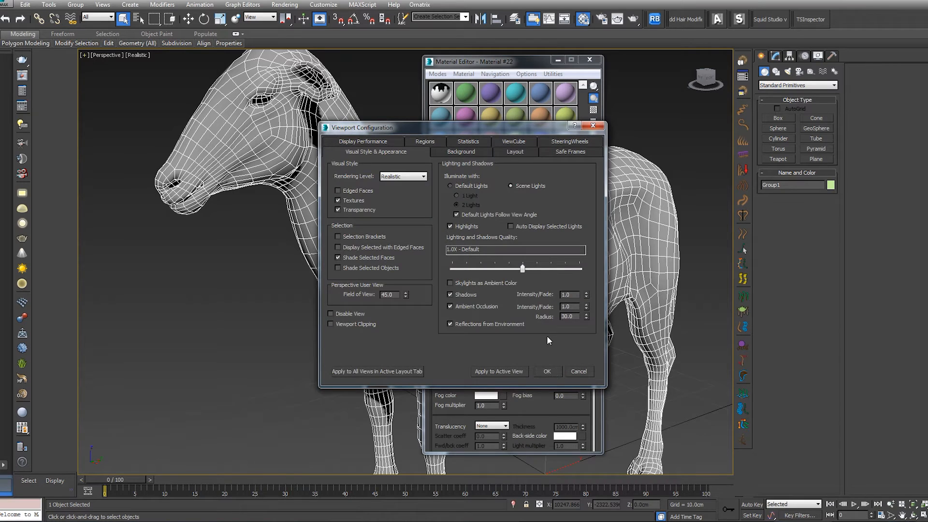
pyautogui.click(545, 371)
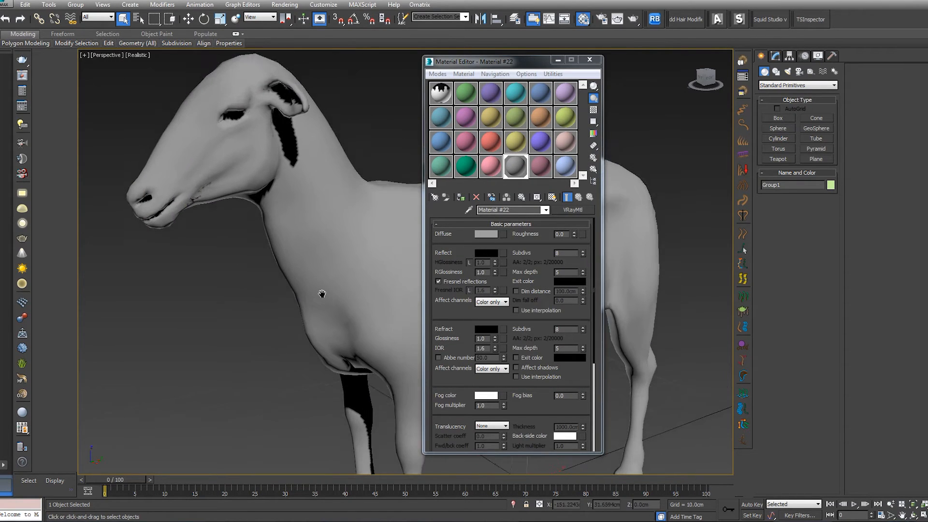
pyautogui.click(137, 55)
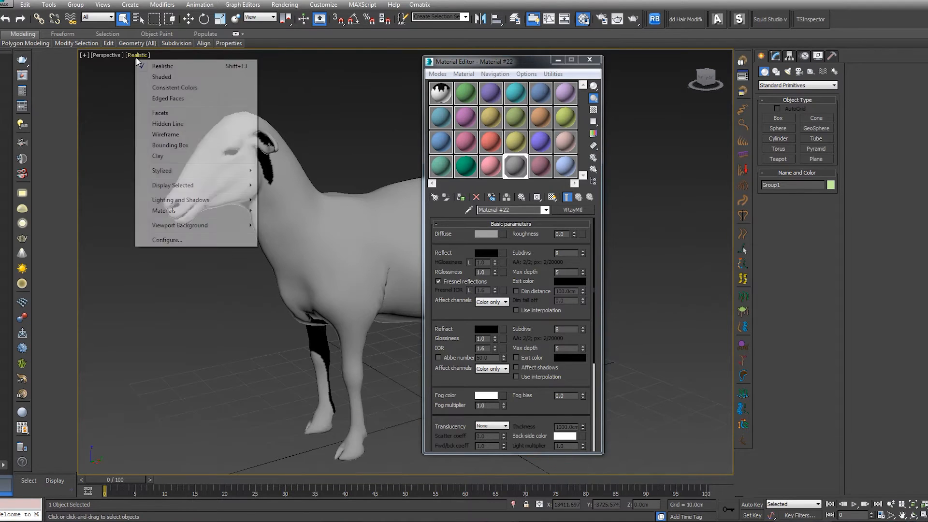
pyautogui.click(166, 76)
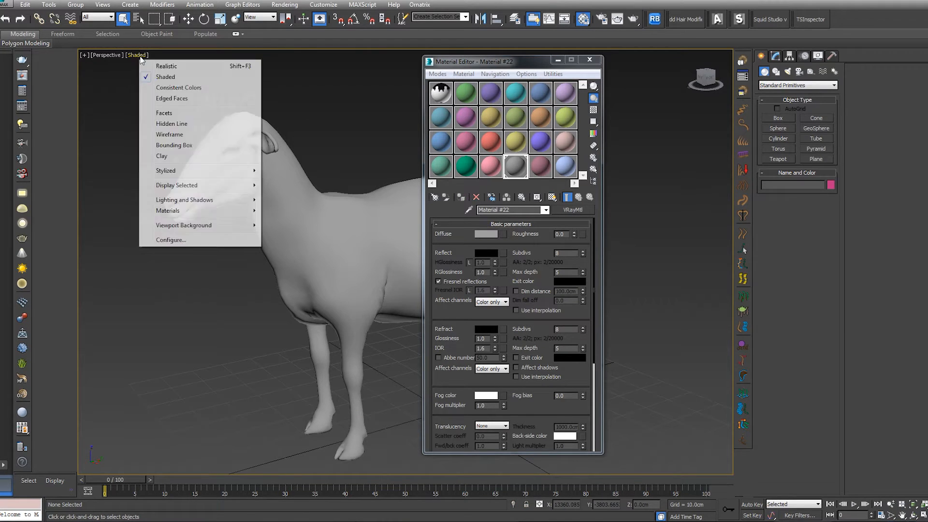
pyautogui.click(167, 66)
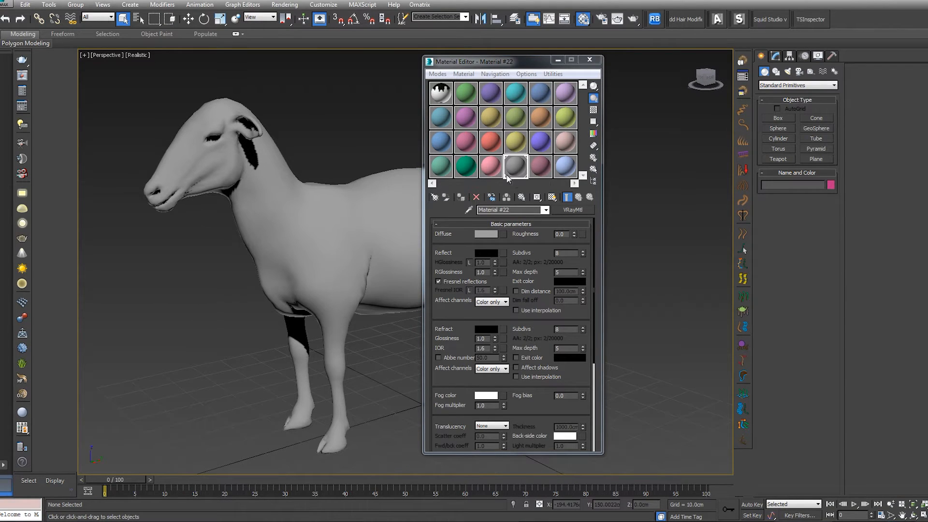
pyautogui.moveTo(471, 61); pyautogui.dragTo(544, 60)
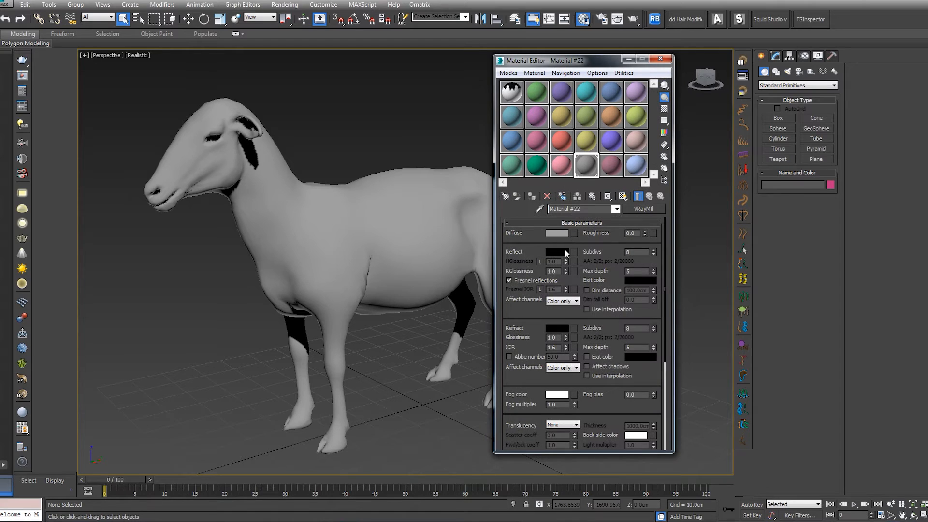
# Step: Lighten the V-Ray material's Reflect colour and set RGlossiness to 0.82
pyautogui.click(555, 252)
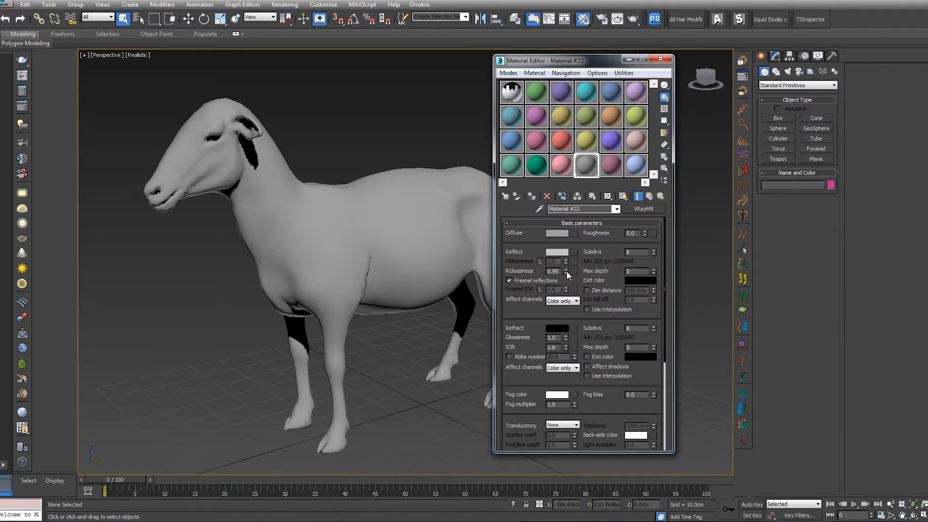
pyautogui.click(567, 273)
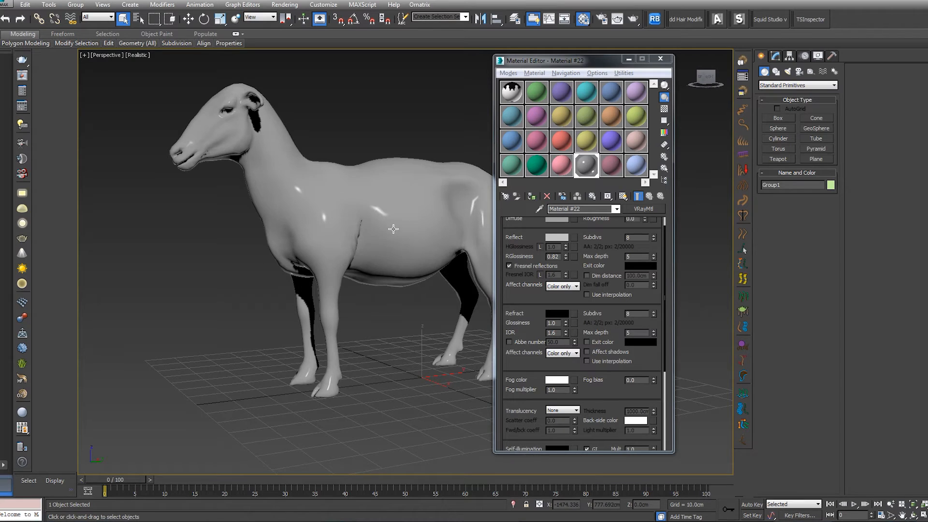
# Step: Add a TurboSmooth modifier and raise its iterations twice to about 683k polygons
pyautogui.click(774, 56)
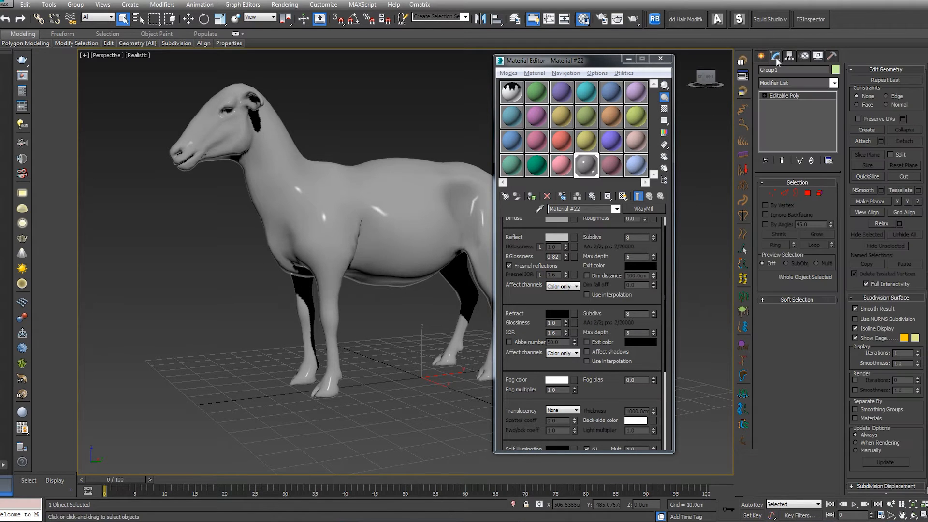
pyautogui.click(834, 83)
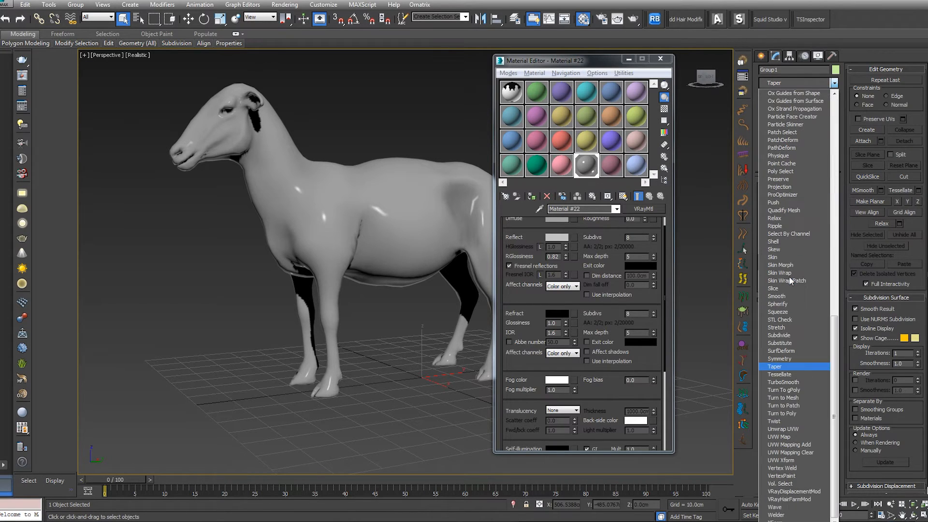
pyautogui.click(783, 382)
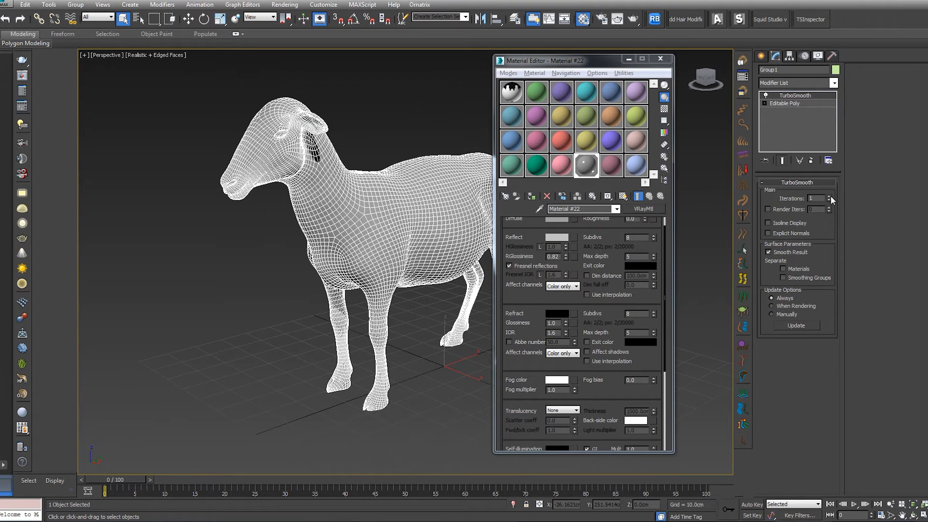
pyautogui.click(829, 196)
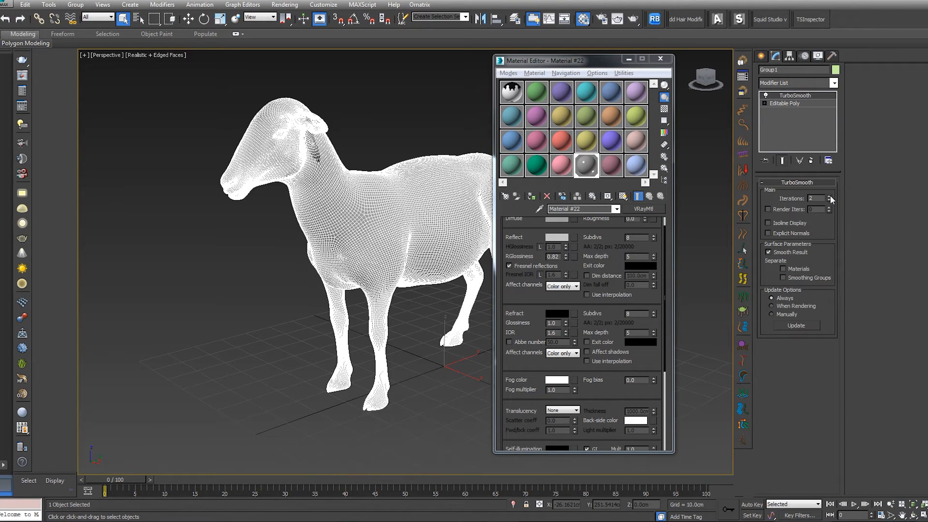
pyautogui.click(829, 196)
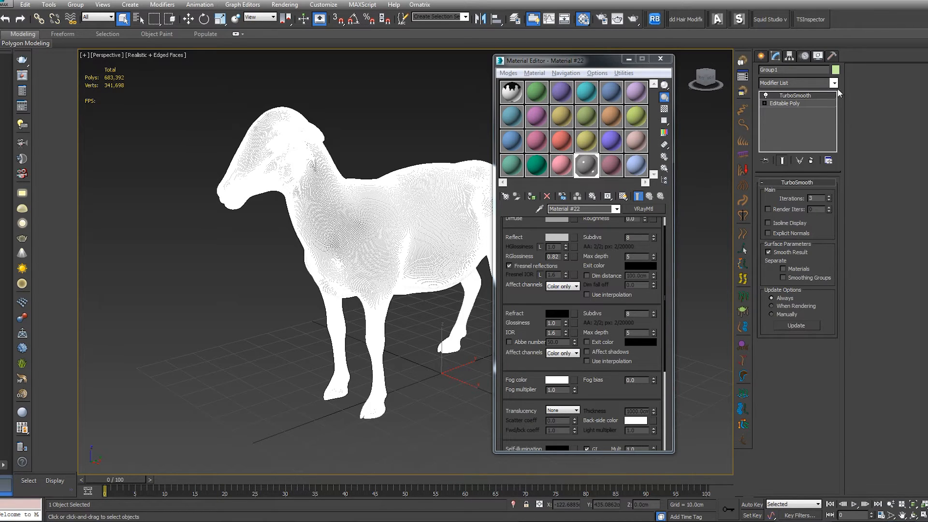
pyautogui.click(833, 83)
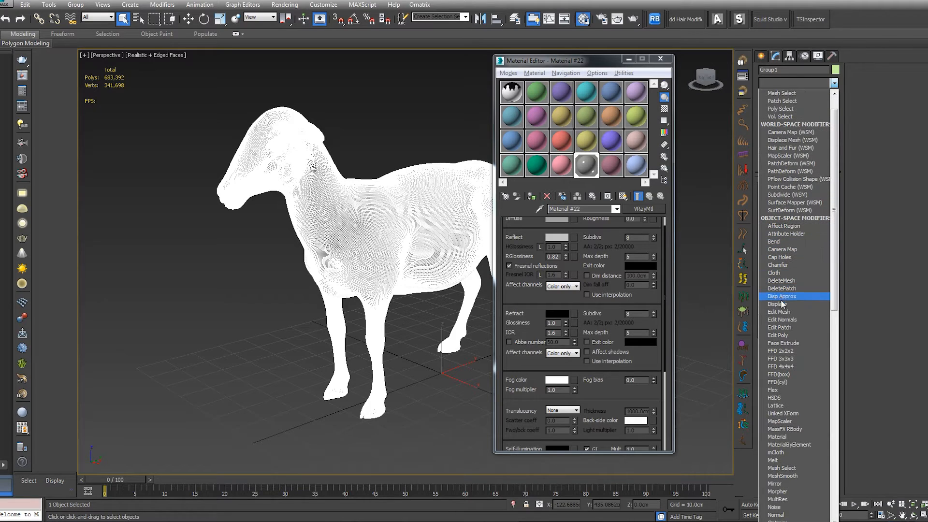
pyautogui.click(779, 303)
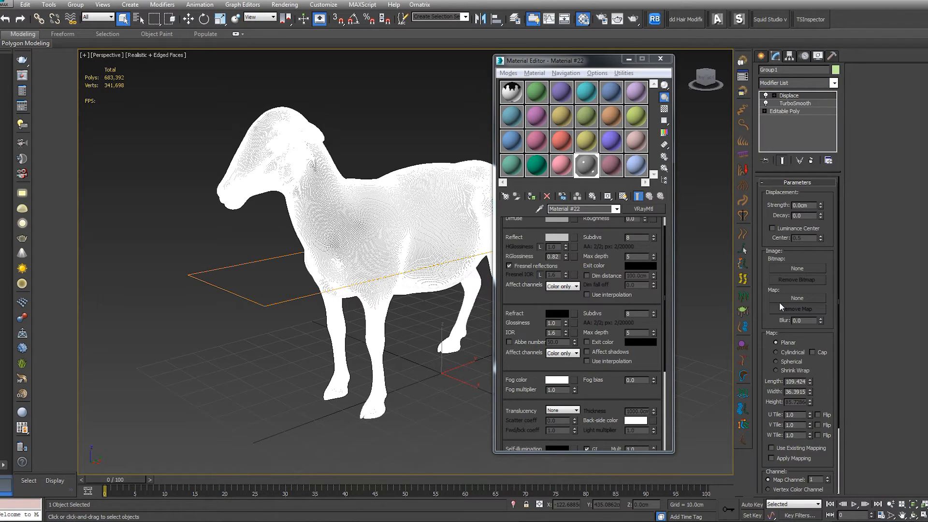
pyautogui.click(660, 59)
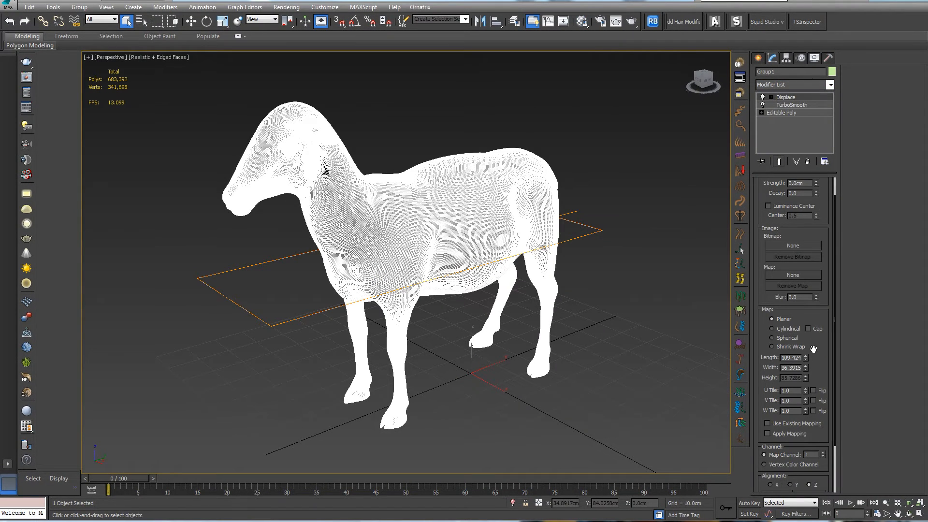
pyautogui.scroll(-3)
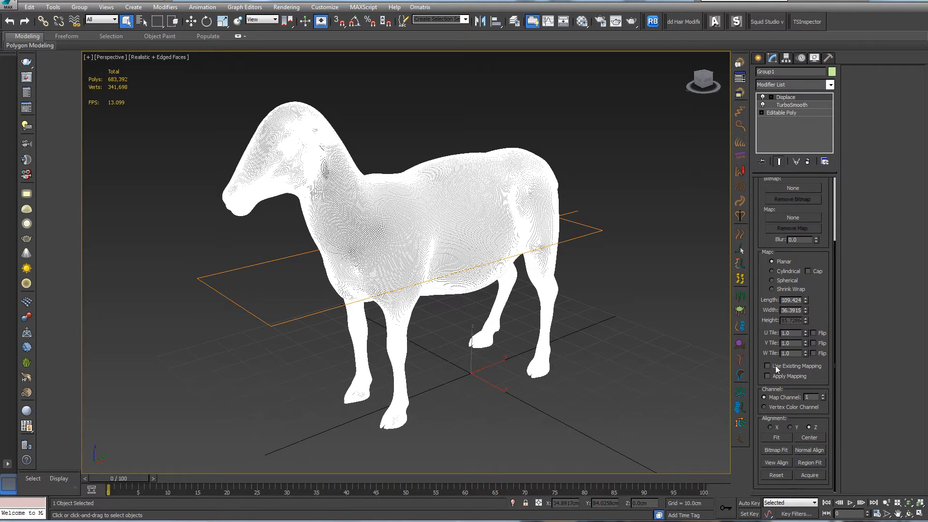
pyautogui.click(767, 365)
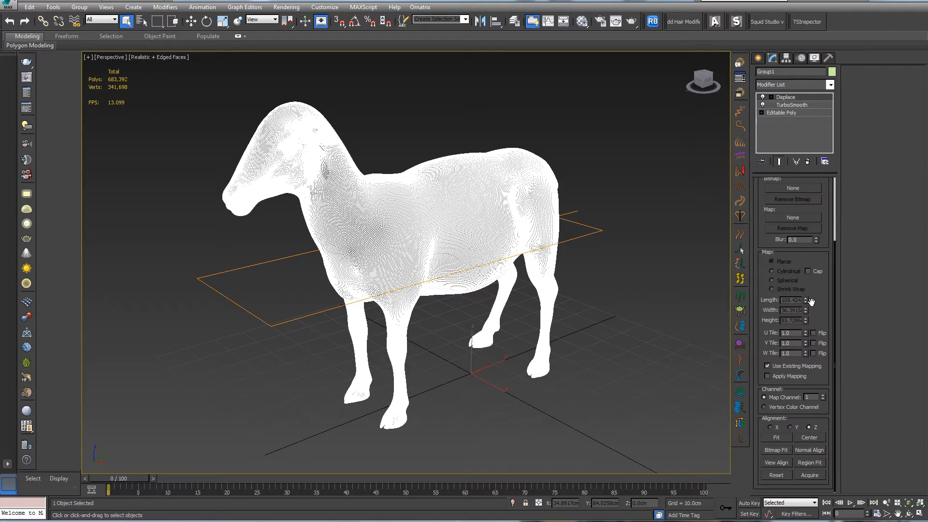
pyautogui.scroll(3)
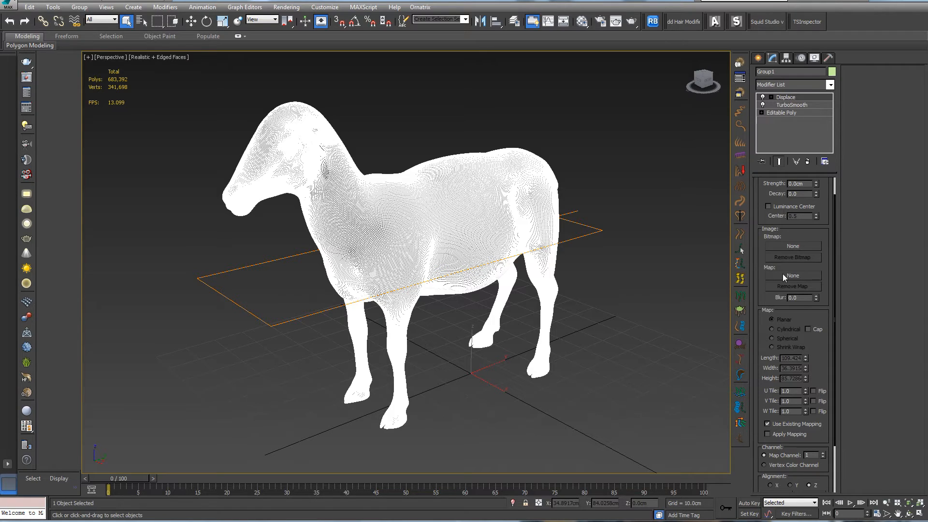
# Step: Load SHEEP 7.tif from the desktop as a Bitmap in the Displace map slot
pyautogui.click(792, 276)
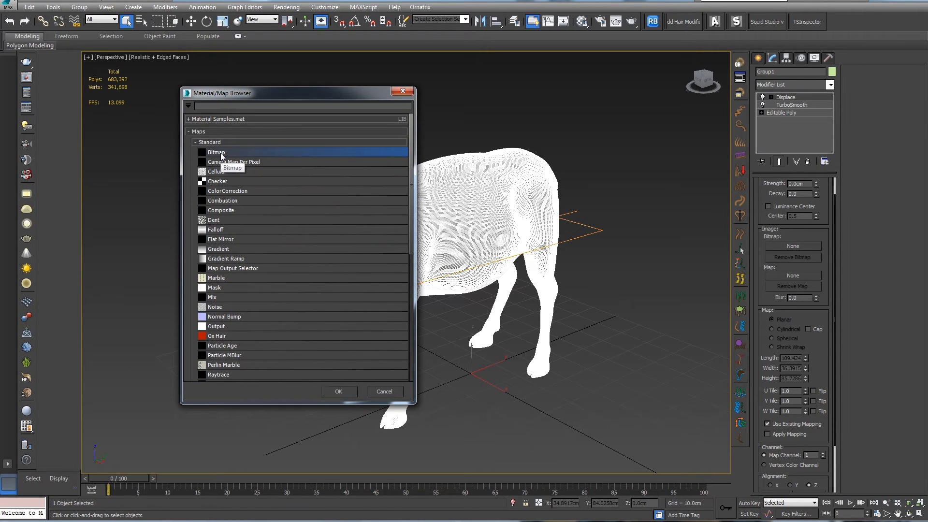
pyautogui.doubleClick(216, 152)
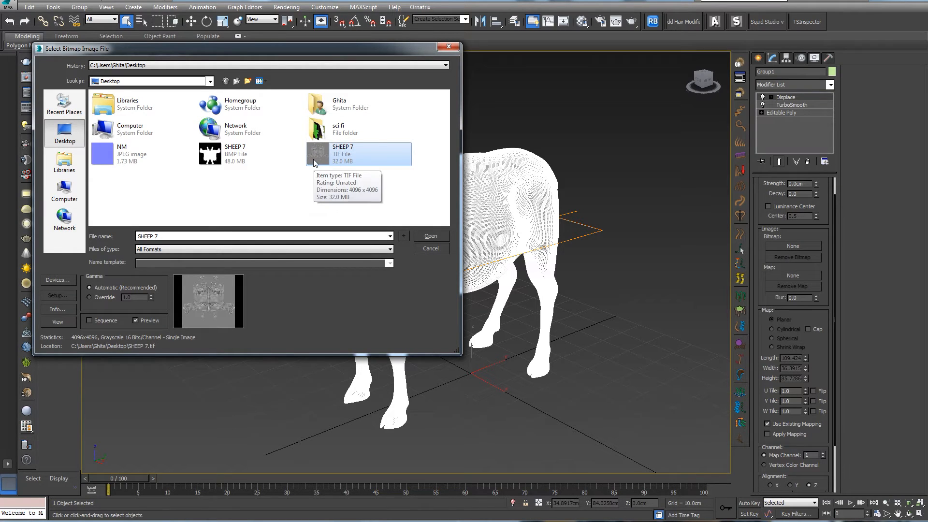
pyautogui.moveTo(323, 173)
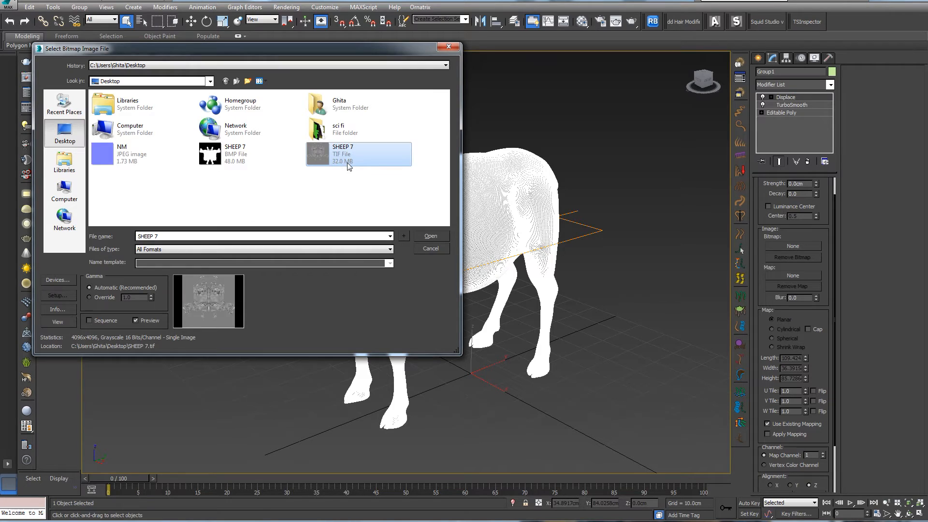
pyautogui.moveTo(330, 179)
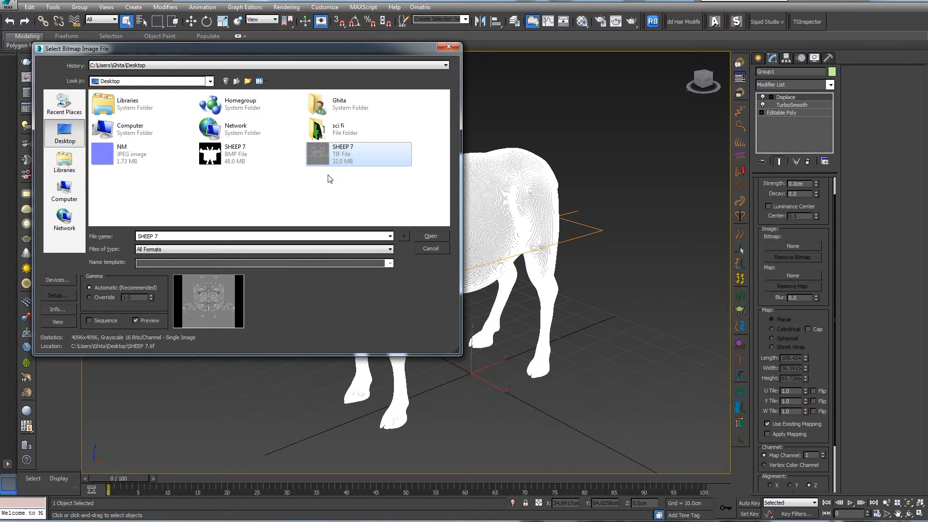
pyautogui.moveTo(340, 183)
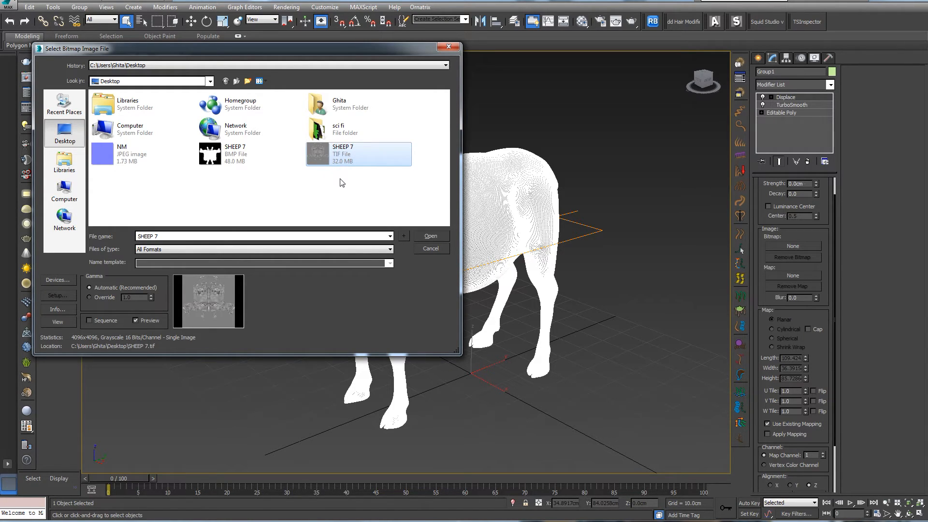
pyautogui.moveTo(442, 207)
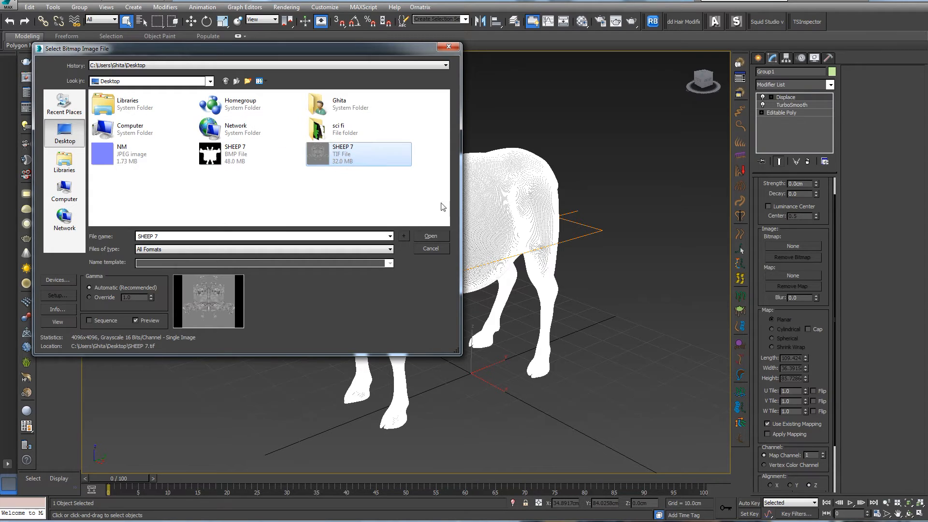
pyautogui.click(430, 235)
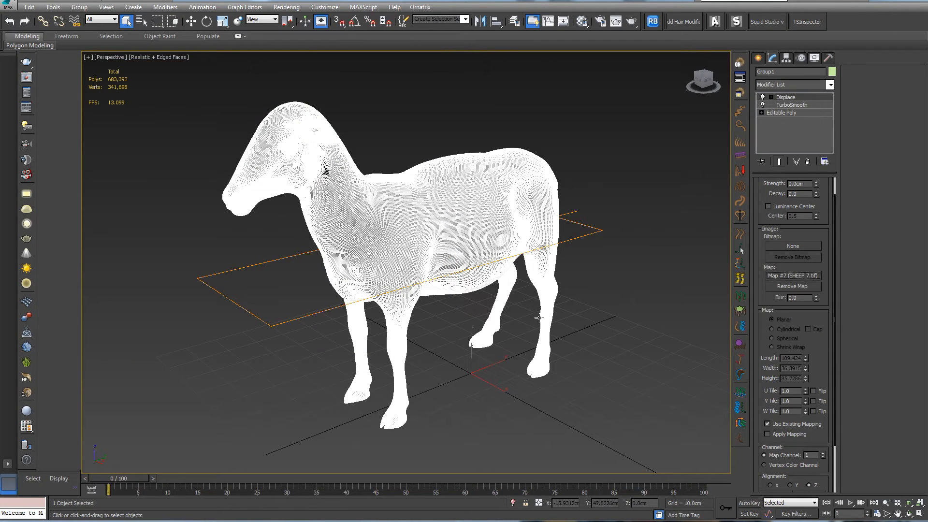
pyautogui.moveTo(780, 200)
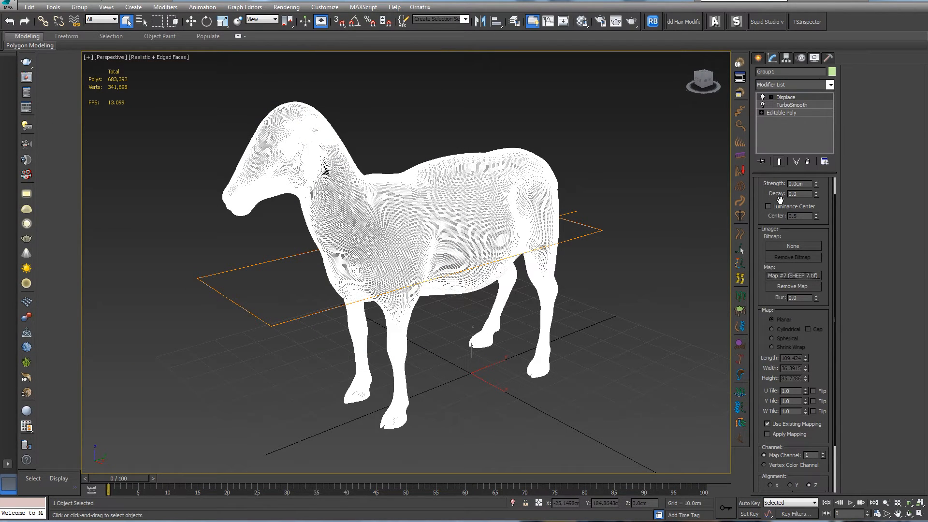
# Step: Enable Luminance Center, instance the map into the Material Editor with W Angle 180 and Blur 0.01
pyautogui.click(769, 206)
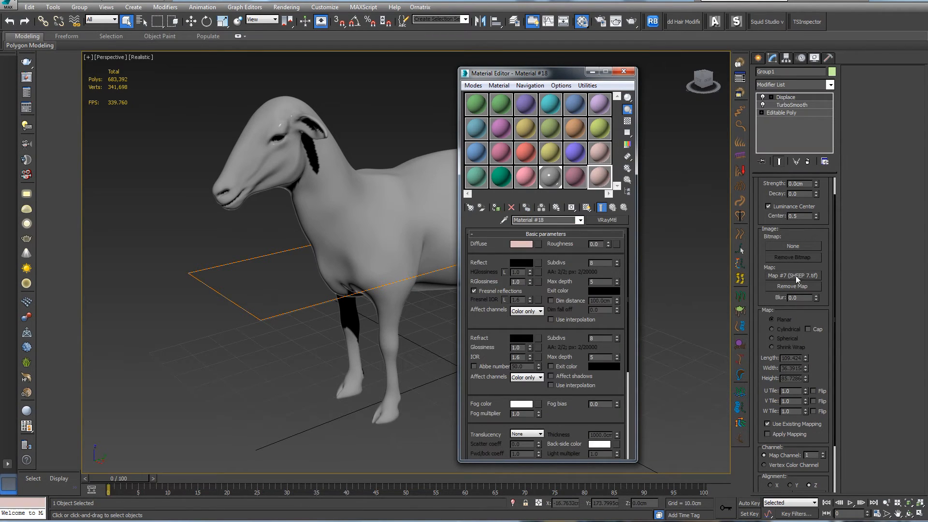
pyautogui.click(792, 276)
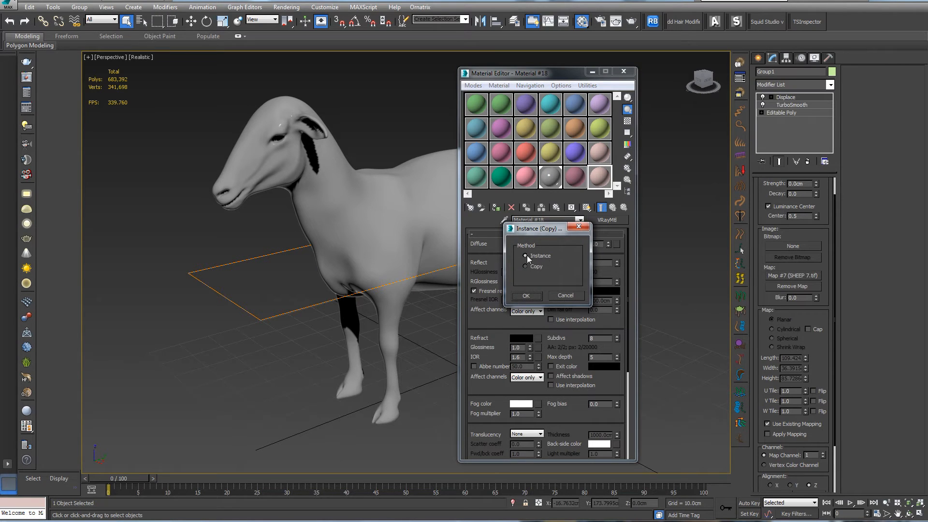
pyautogui.click(525, 296)
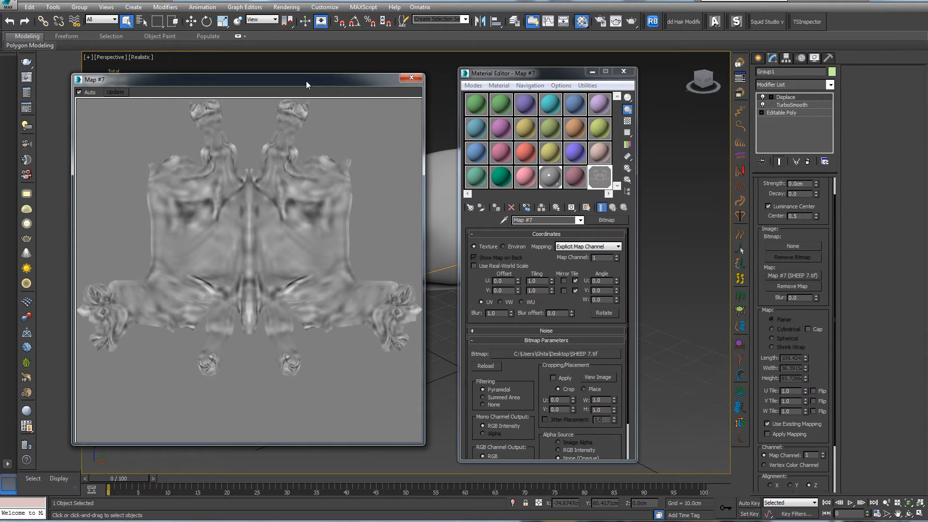
pyautogui.moveTo(321, 76)
pyautogui.write('180')
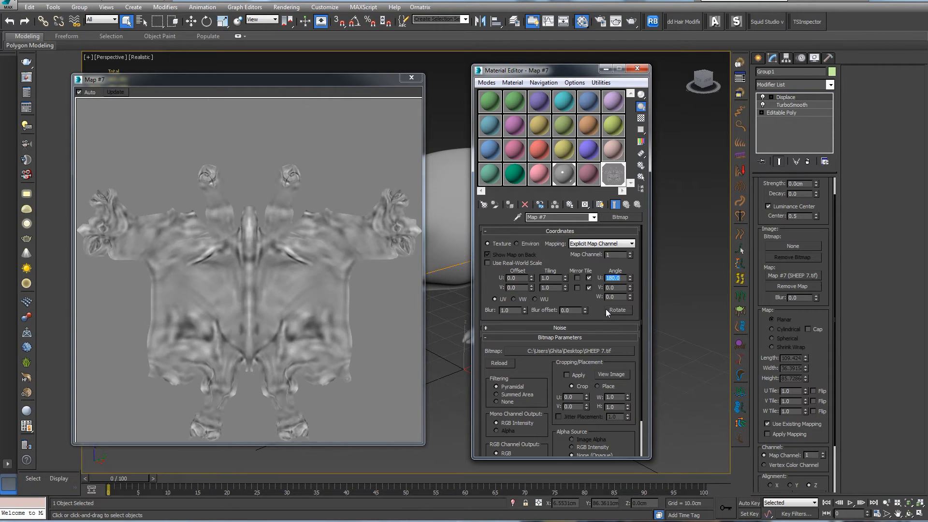
pyautogui.moveTo(331, 236)
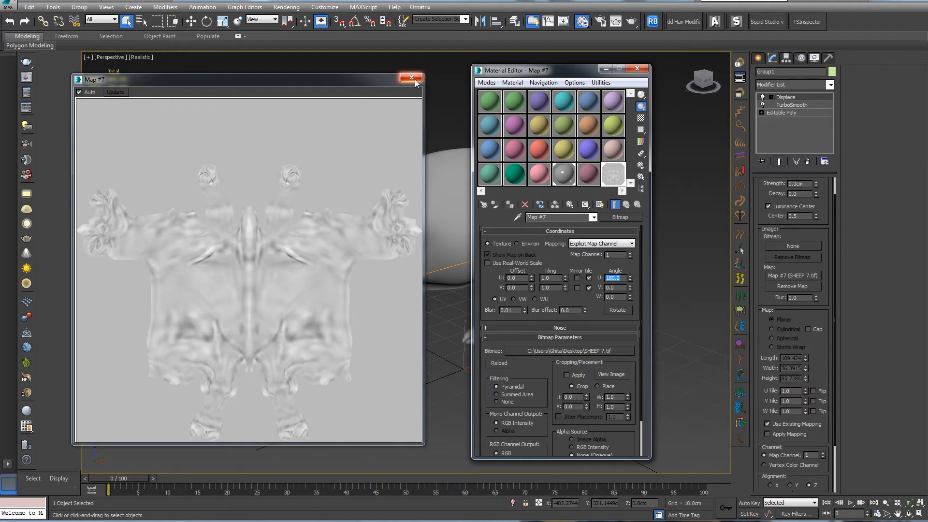
pyautogui.click(410, 77)
pyautogui.write('2')
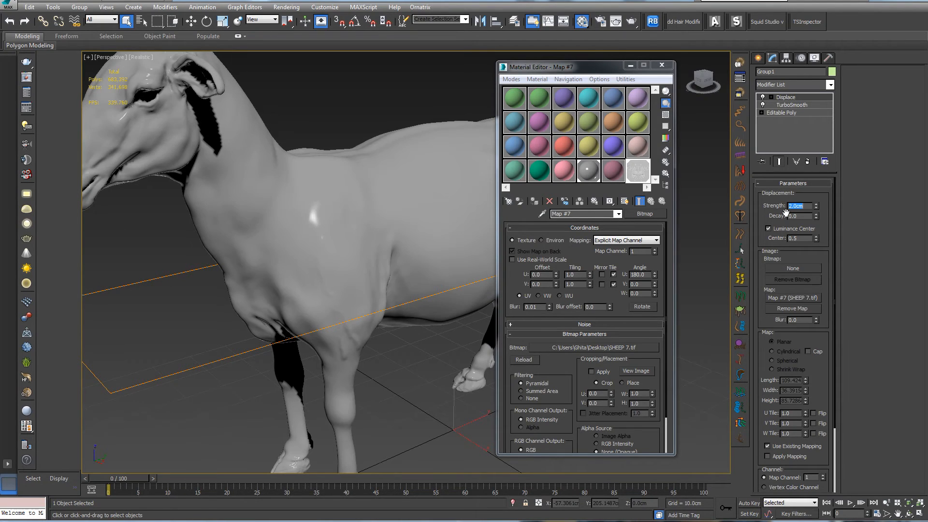
pyautogui.moveTo(796, 240)
pyautogui.write('1.6')
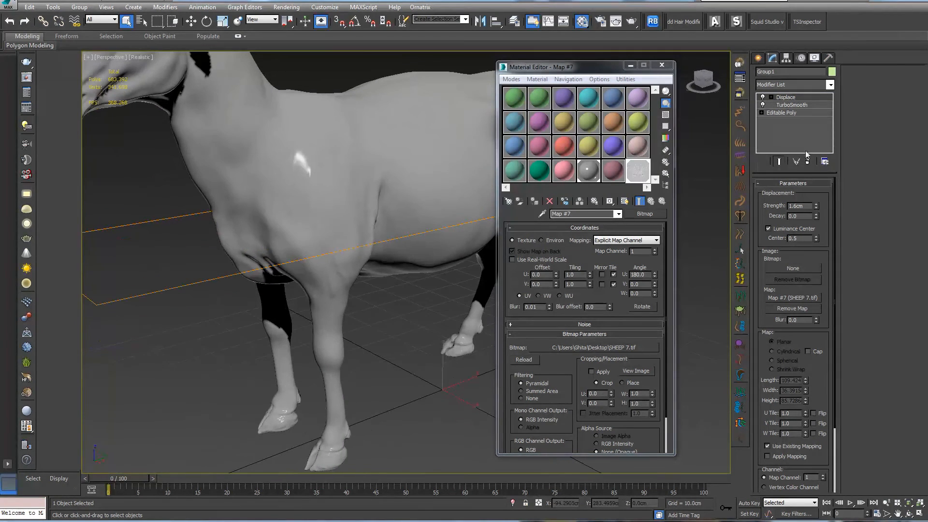
# Step: Raise TurboSmooth viewport iterations and enable separate render-time iterations on the sheep
pyautogui.click(791, 104)
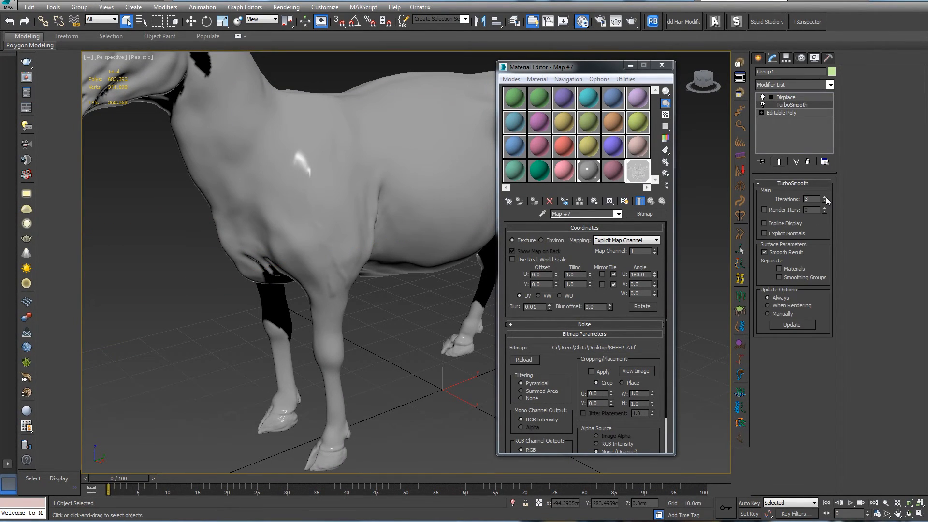
pyautogui.click(824, 197)
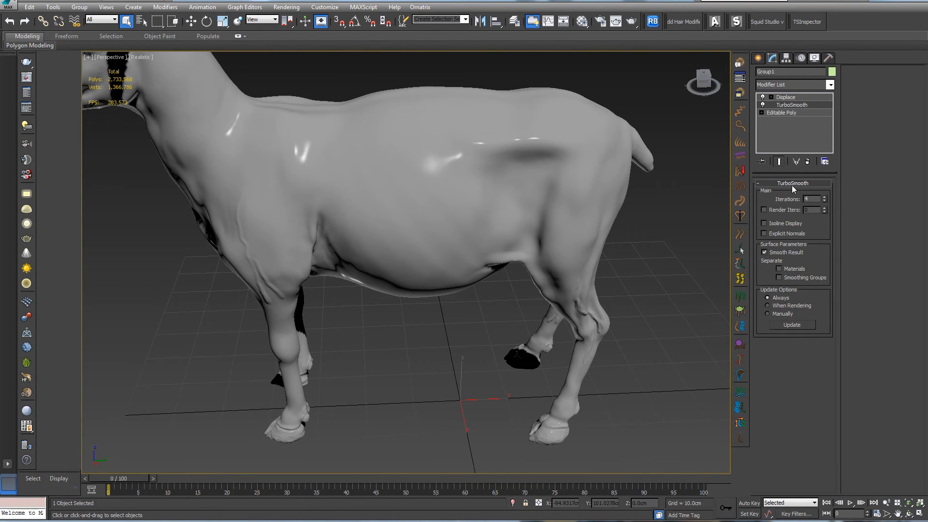
pyautogui.moveTo(765, 215)
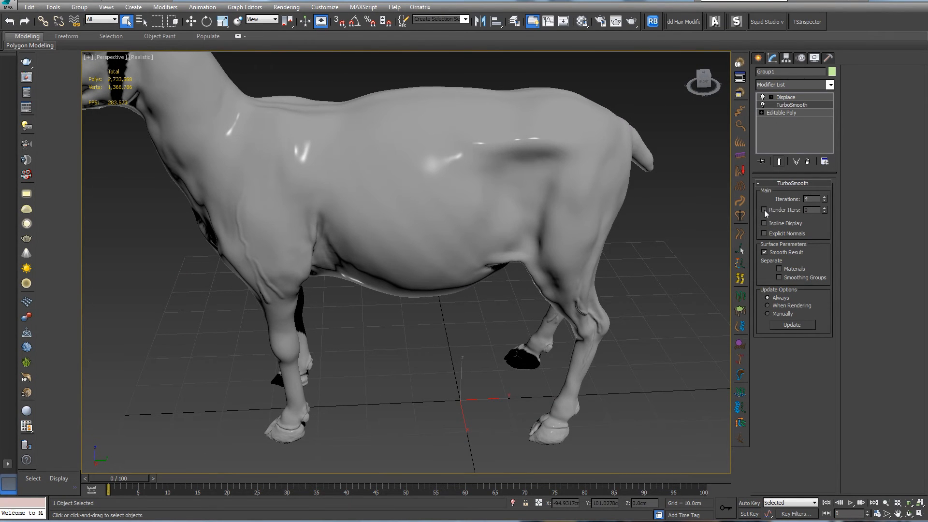
pyautogui.click(763, 210)
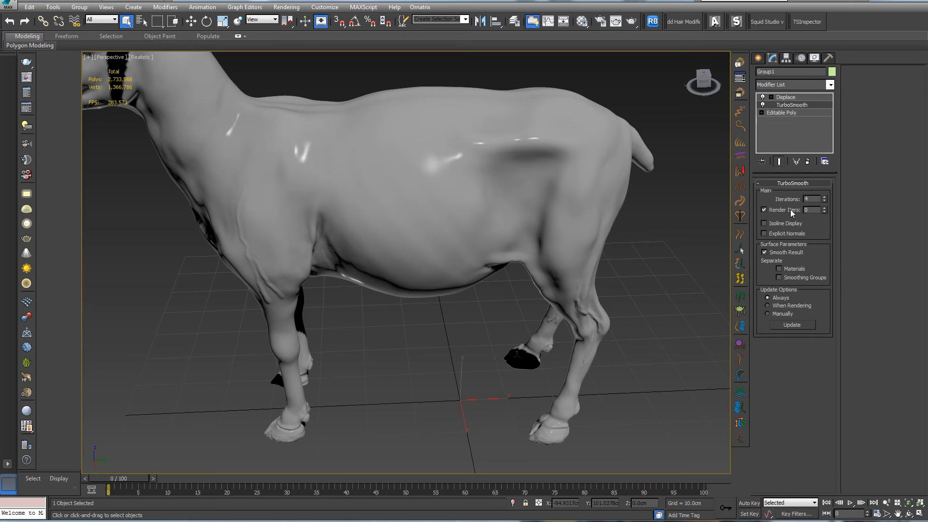
pyautogui.click(810, 209)
pyautogui.write('4')
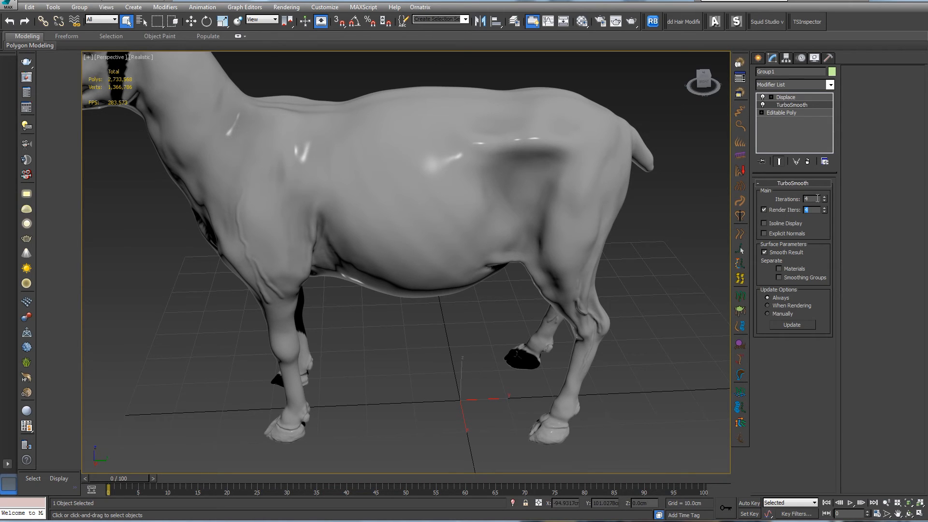
# Step: Reset viewport iterations, run a V-Ray test render of the wrinkled sheep and close its windows
pyautogui.rightClick(805, 198)
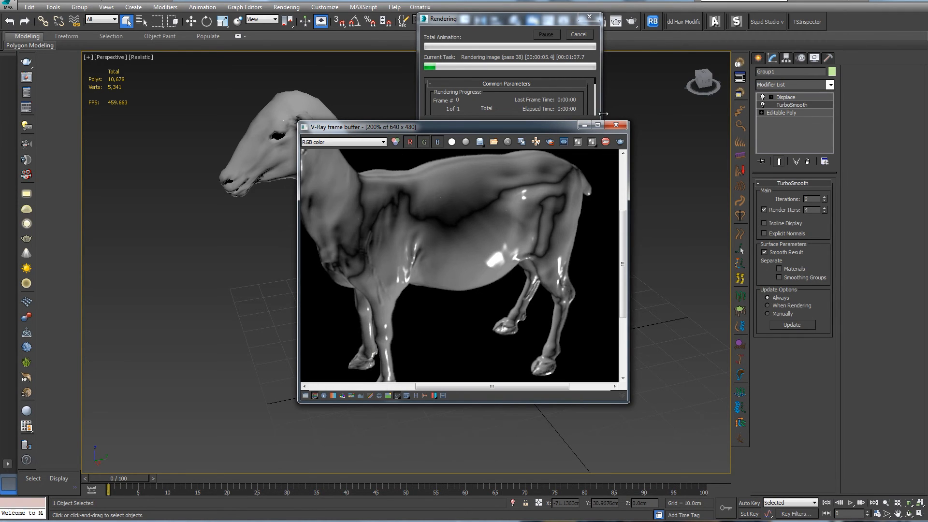
pyautogui.click(589, 16)
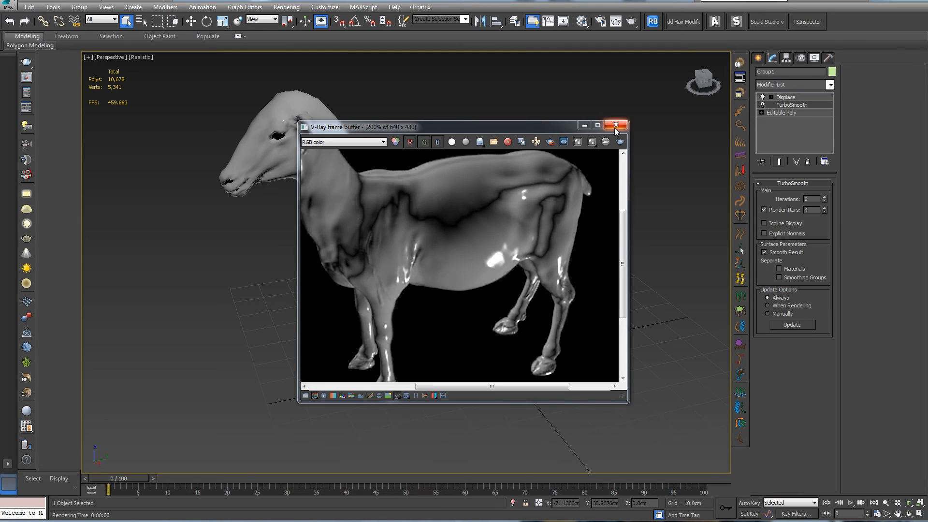
pyautogui.click(623, 124)
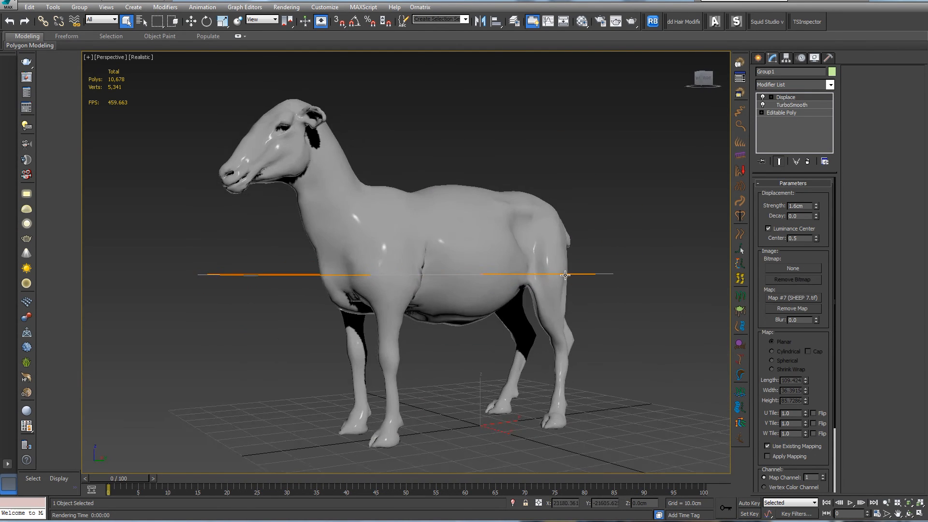